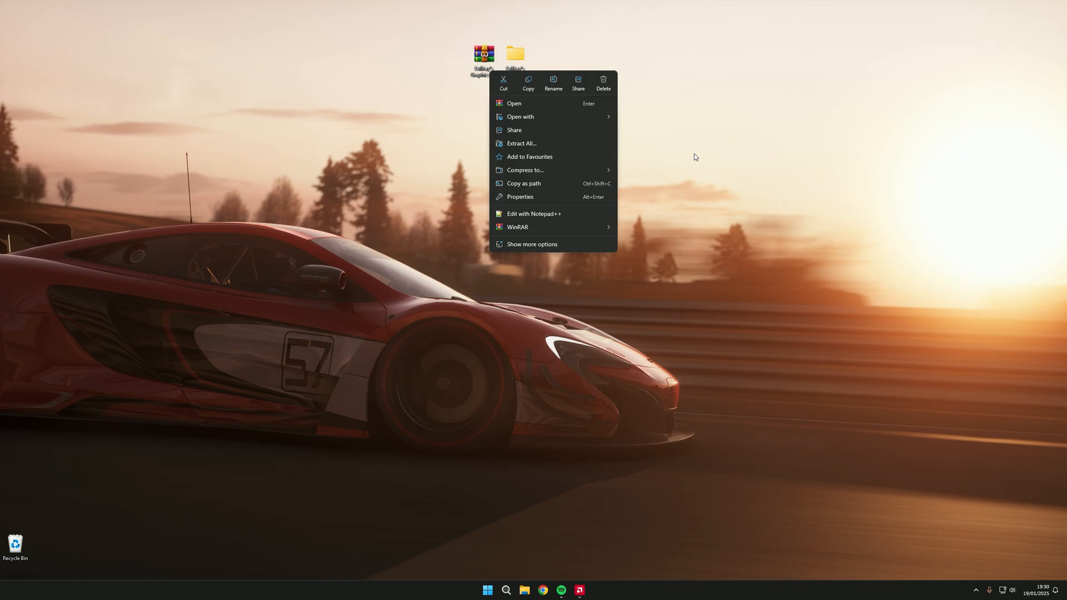
Enter the extracted Exilitay's Graphics Pack v2.4 folder and its 1~Link Your Discord subfolder.
{"action": "left_click", "coordinate": [513, 103]}
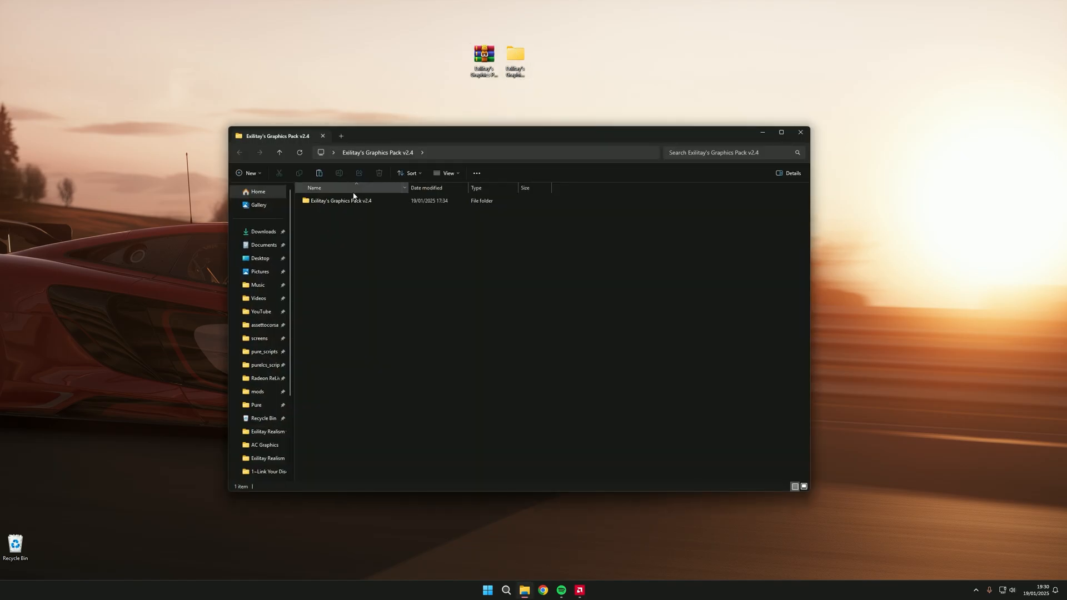
{"action": "double_click", "coordinate": [340, 199]}
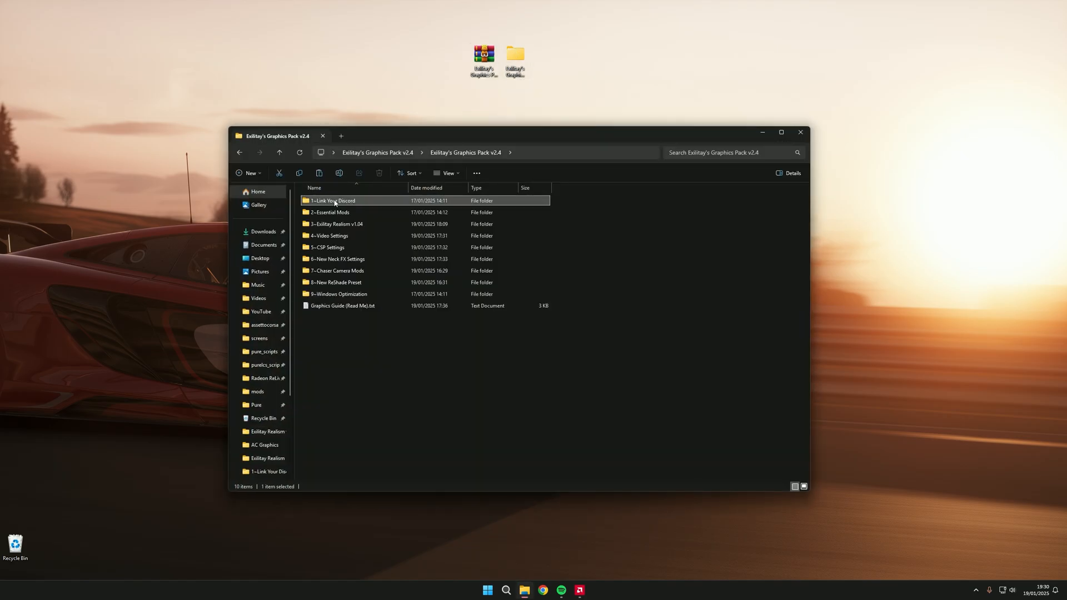
{"action": "double_click", "coordinate": [331, 200]}
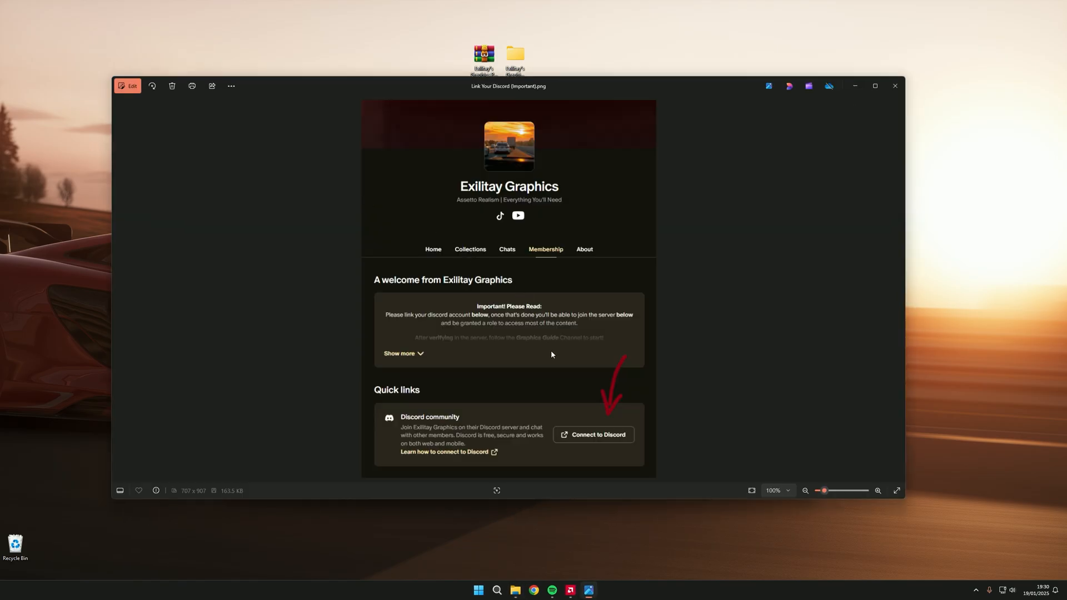
{"action": "mouse_move", "coordinate": [581, 375]}
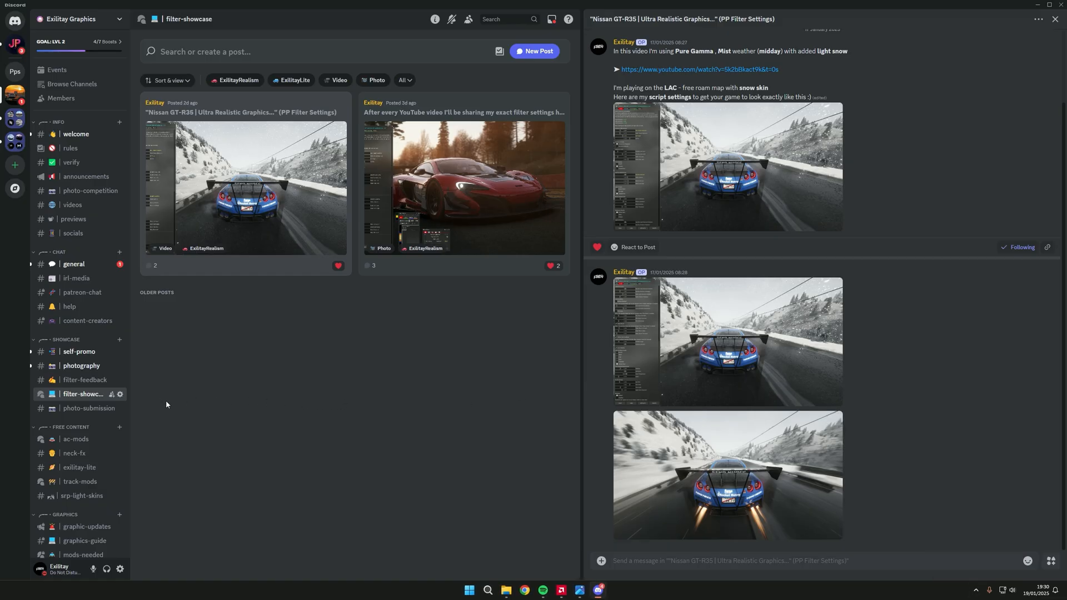
Scroll through the Discord filter-showcase before returning to the pack's folder list.
{"action": "scroll", "scroll_direction": "down", "scroll_amount": 3}
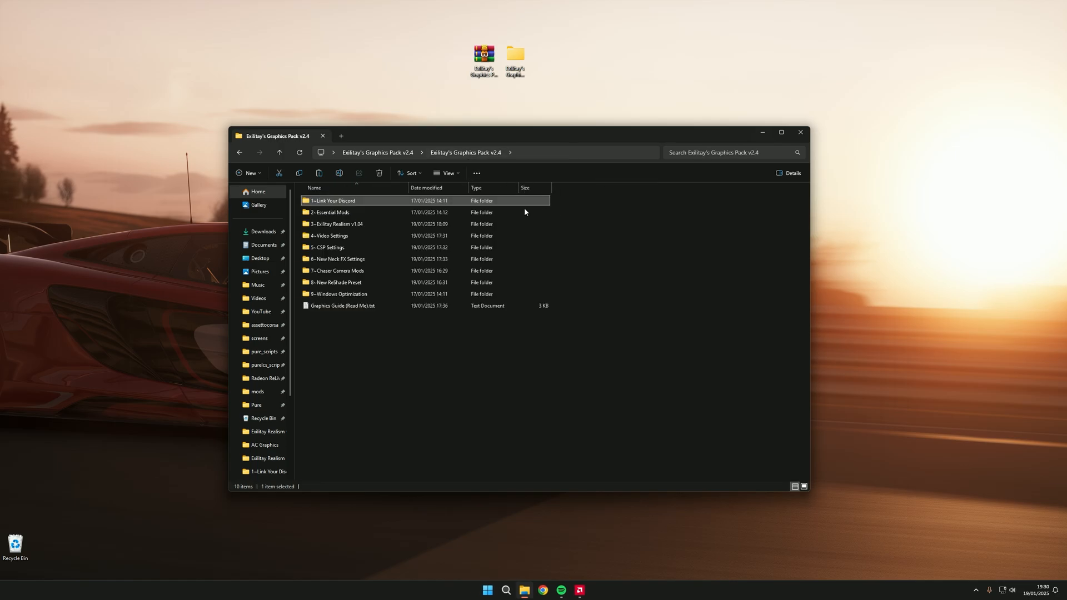
View the CSP Full Version and Pure Weather shortcuts inside 2~Essential Mods, then go back up.
{"action": "double_click", "coordinate": [332, 211]}
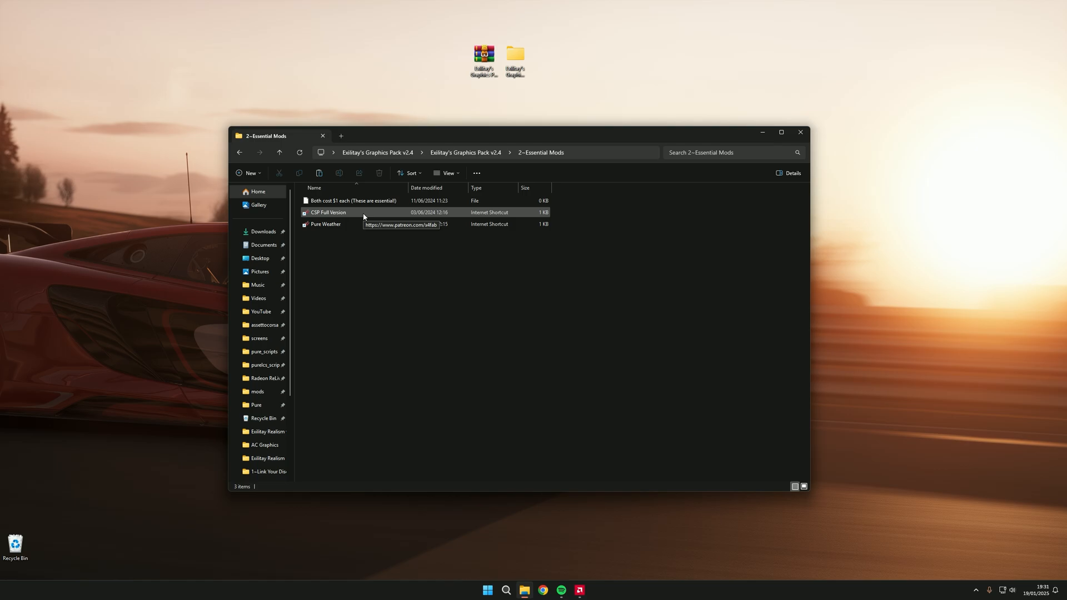
{"action": "left_click", "coordinate": [325, 224]}
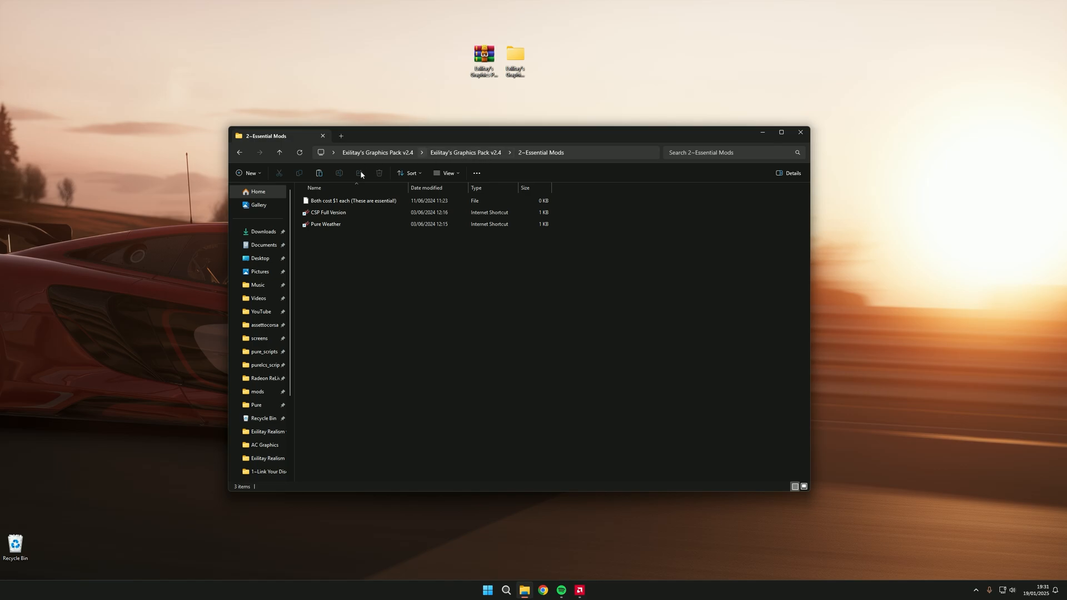
{"action": "left_click", "coordinate": [466, 153]}
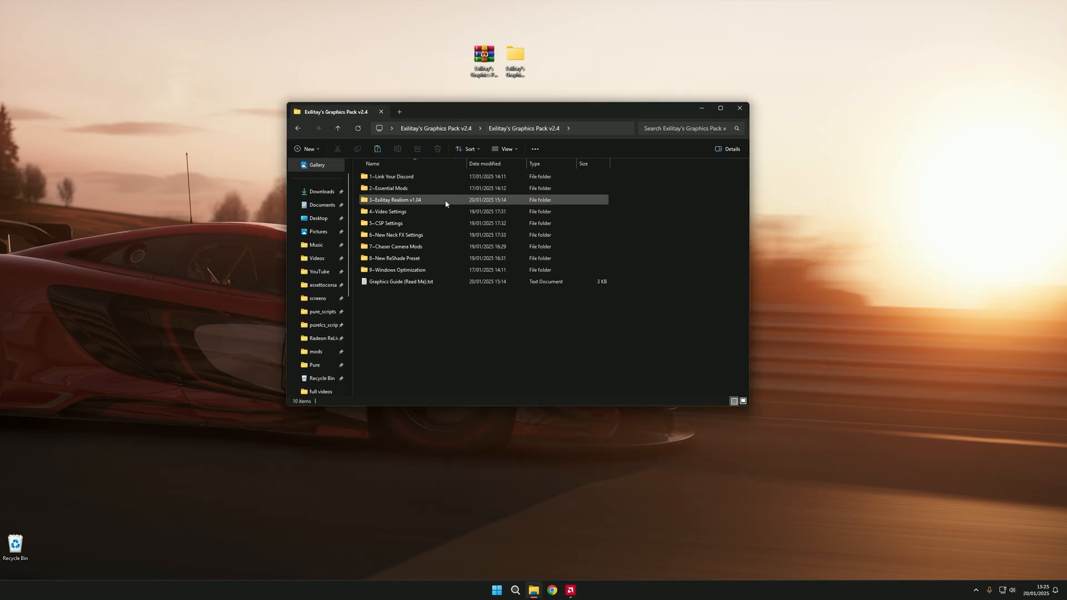
Enter 3~Exilitay Realism v1.04 and select its system folder beside the Install manually file.
{"action": "double_click", "coordinate": [394, 199]}
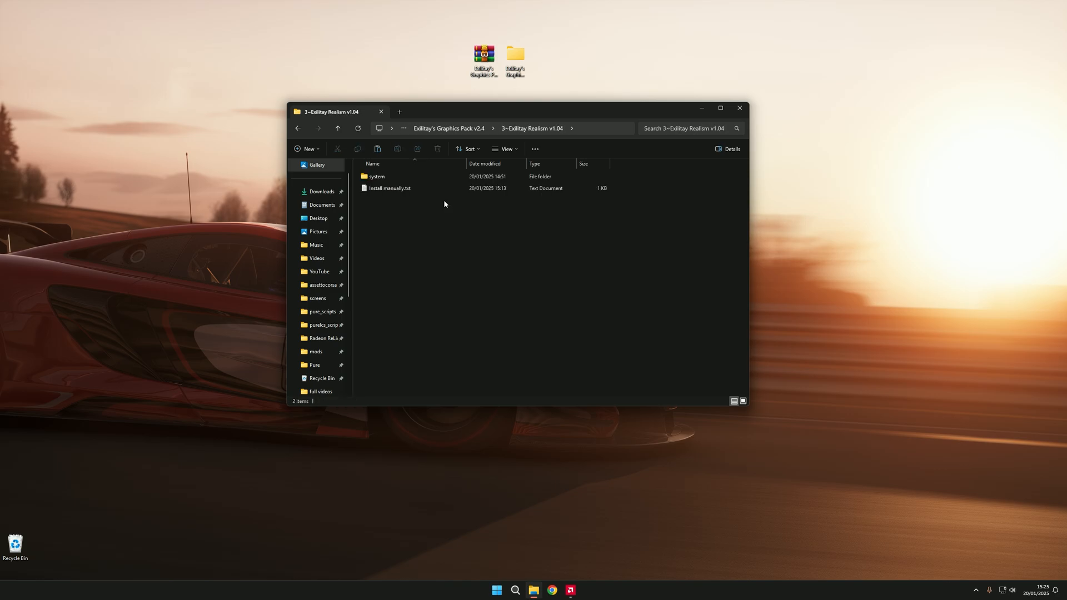
{"action": "left_click", "coordinate": [377, 177]}
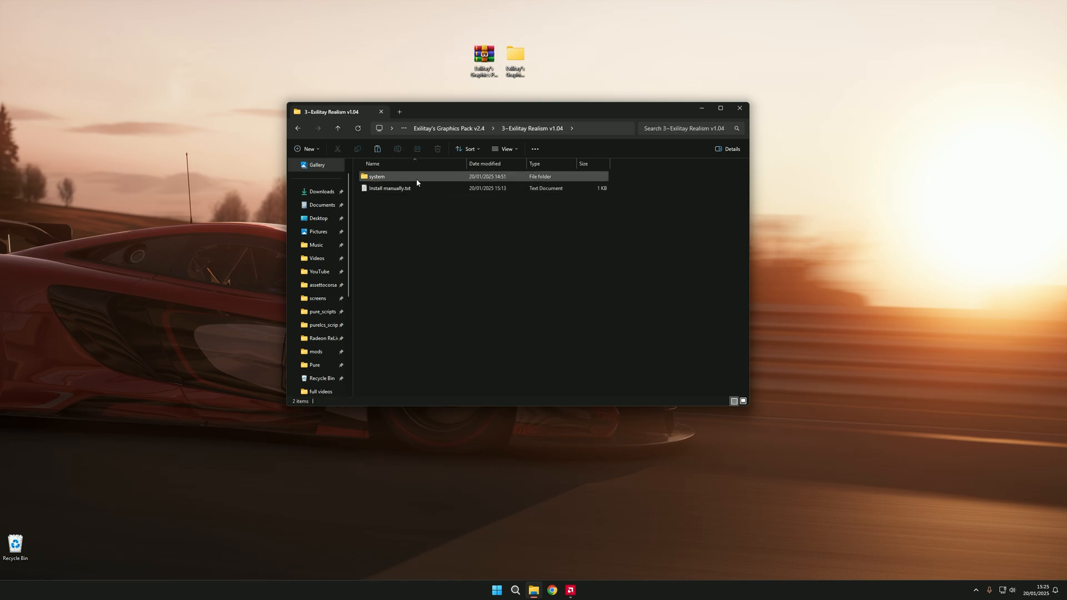
{"action": "mouse_move", "coordinate": [389, 188]}
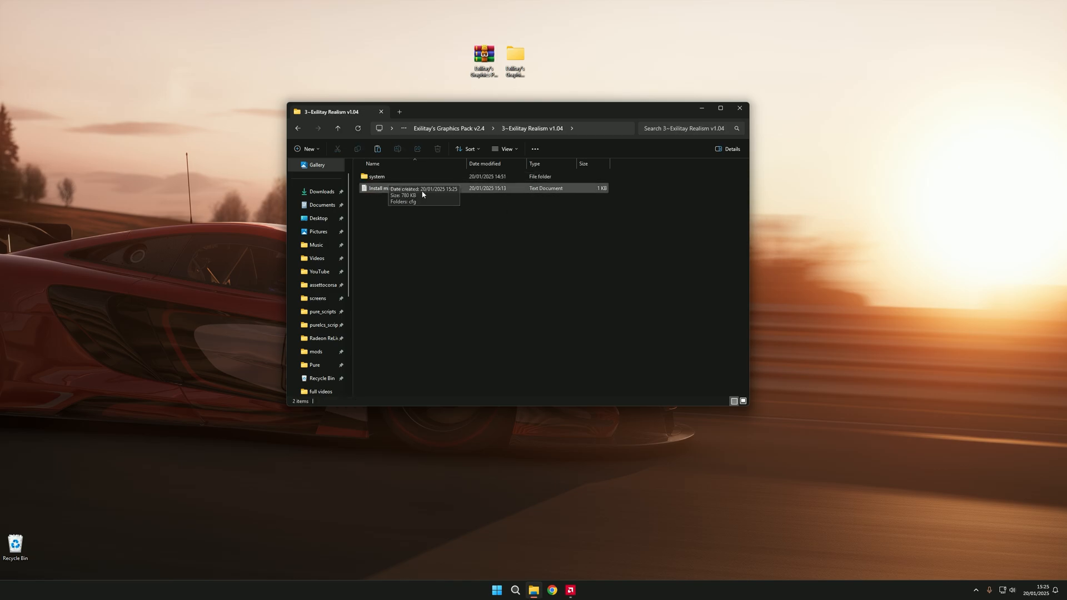
{"action": "mouse_move", "coordinate": [914, 387]}
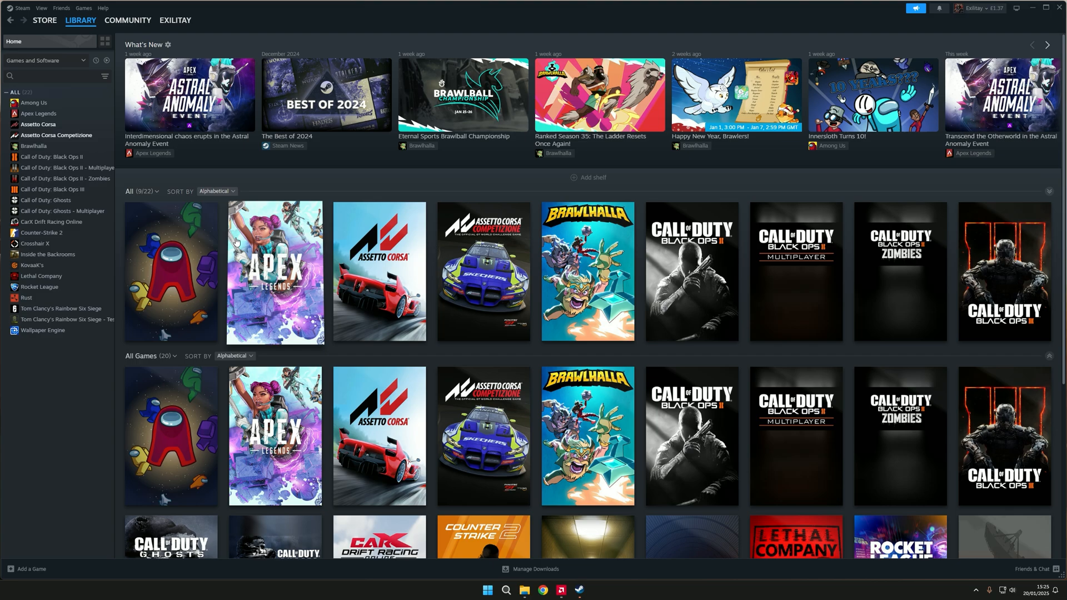
Browse Assetto Corsa's local install files from its Steam library entry.
{"action": "right_click", "coordinate": [44, 135]}
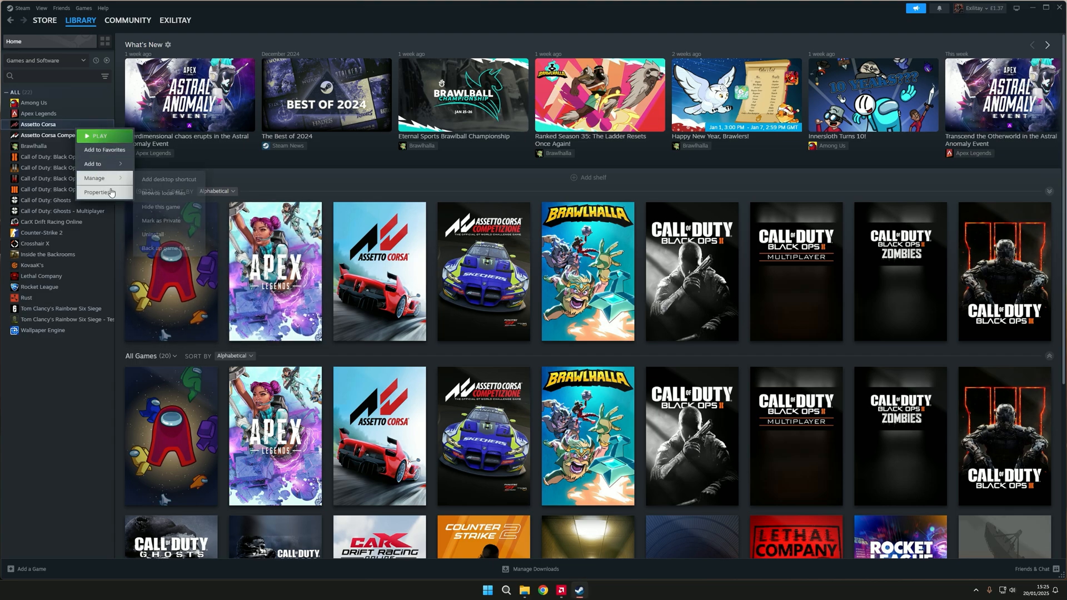
{"action": "left_click", "coordinate": [95, 192]}
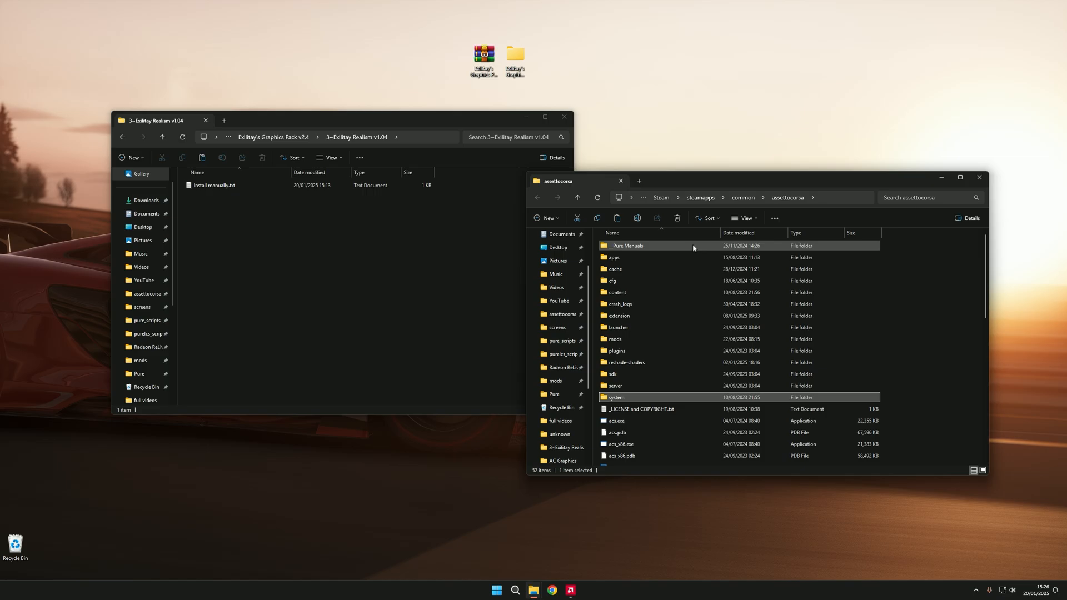
Confirm moving the mod's system folder into the assettocorsa root, replacing existing files.
{"action": "left_click", "coordinate": [515, 590]}
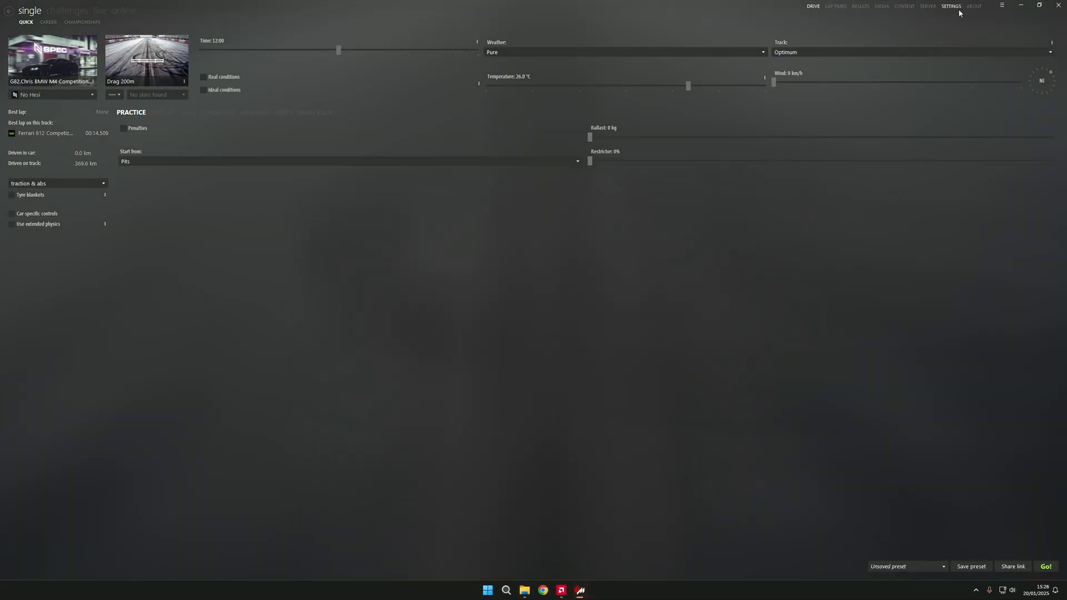
Show Content Manager's Assetto Corsa Video settings with the High Quality Exilitay preset and ExilitayRealism filter.
{"action": "left_click", "coordinate": [950, 7]}
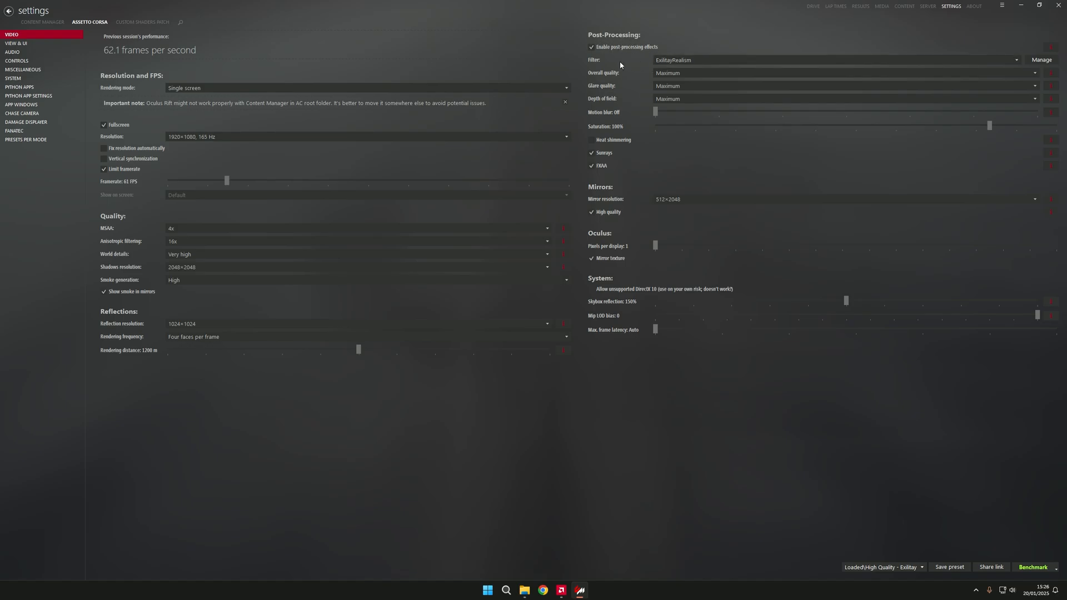
{"action": "left_click", "coordinate": [835, 59]}
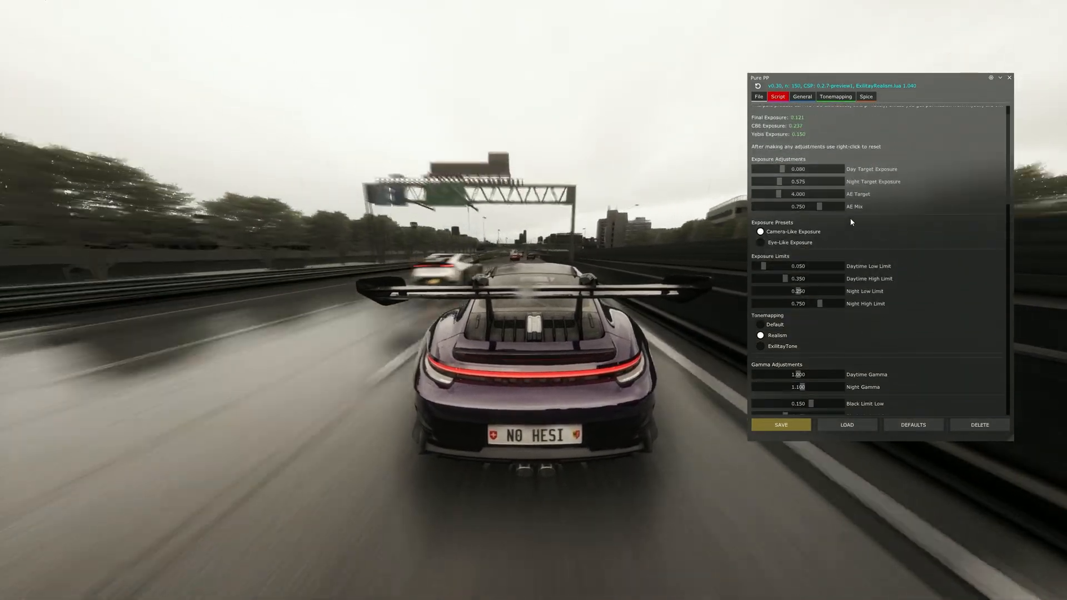
Lower Pure PP's Day Target Exposure and try the Grey and Exilitay-Spec colour grading presets.
{"action": "left_click_drag", "start_coordinate": [785, 169], "coordinate": [767, 169]}
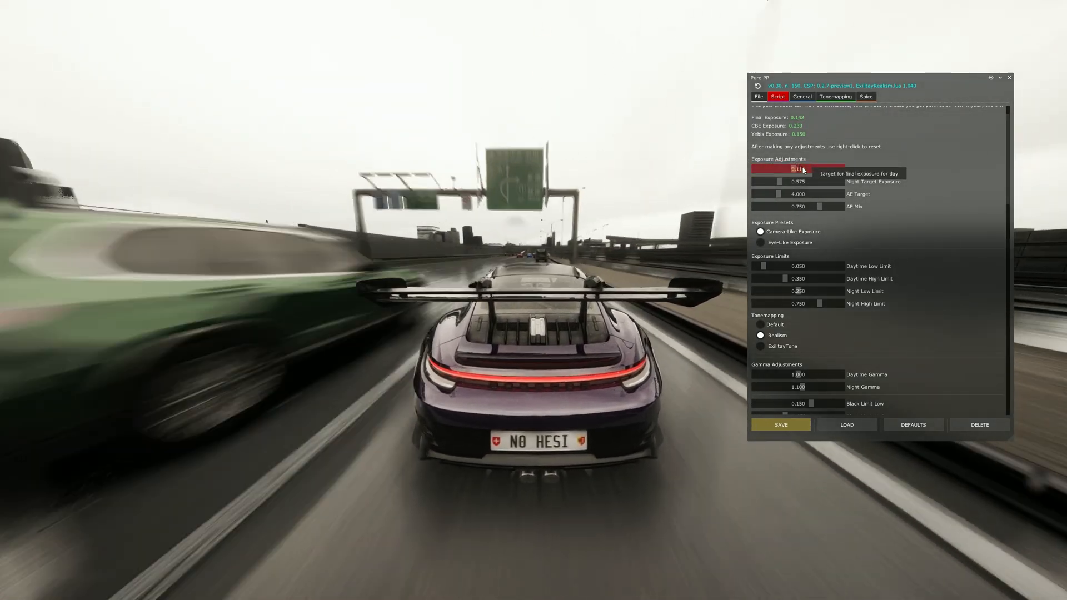
{"action": "scroll", "scroll_direction": "down", "scroll_amount": 3}
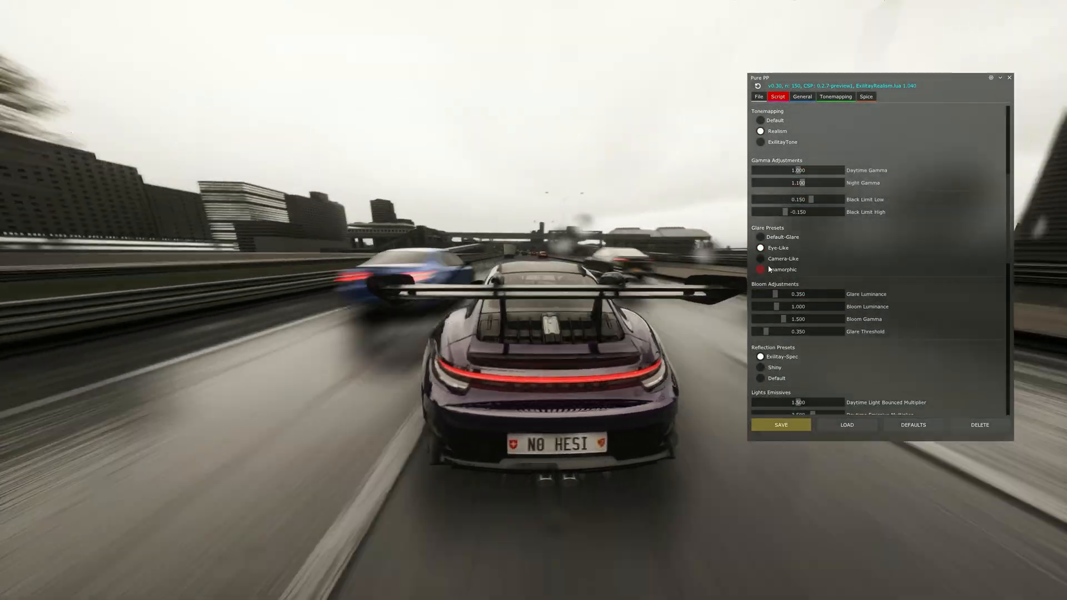
{"action": "scroll", "scroll_direction": "down", "scroll_amount": 3}
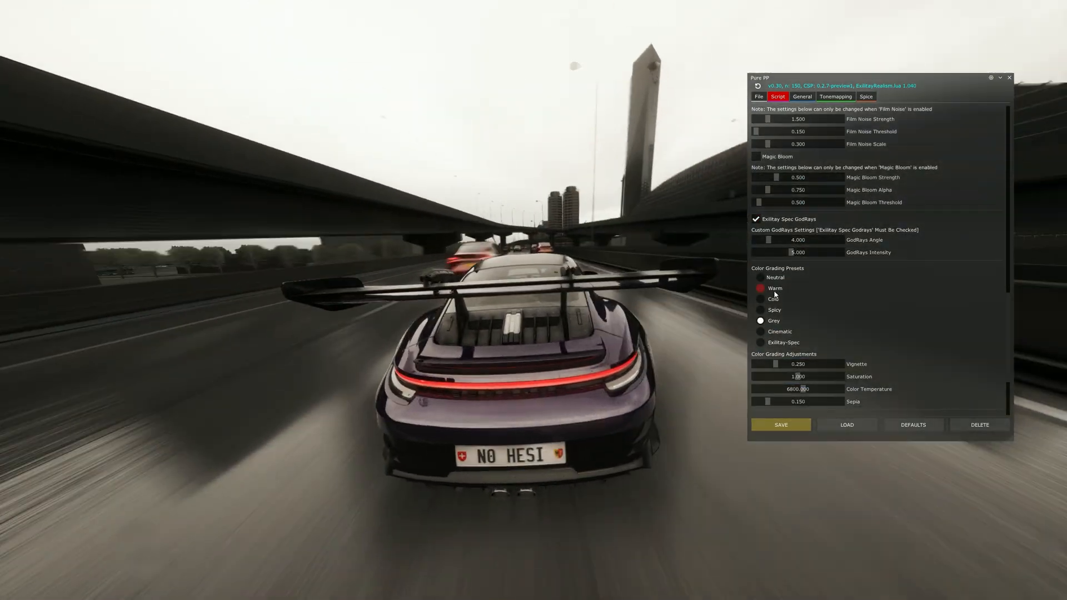
{"action": "left_click", "coordinate": [760, 320]}
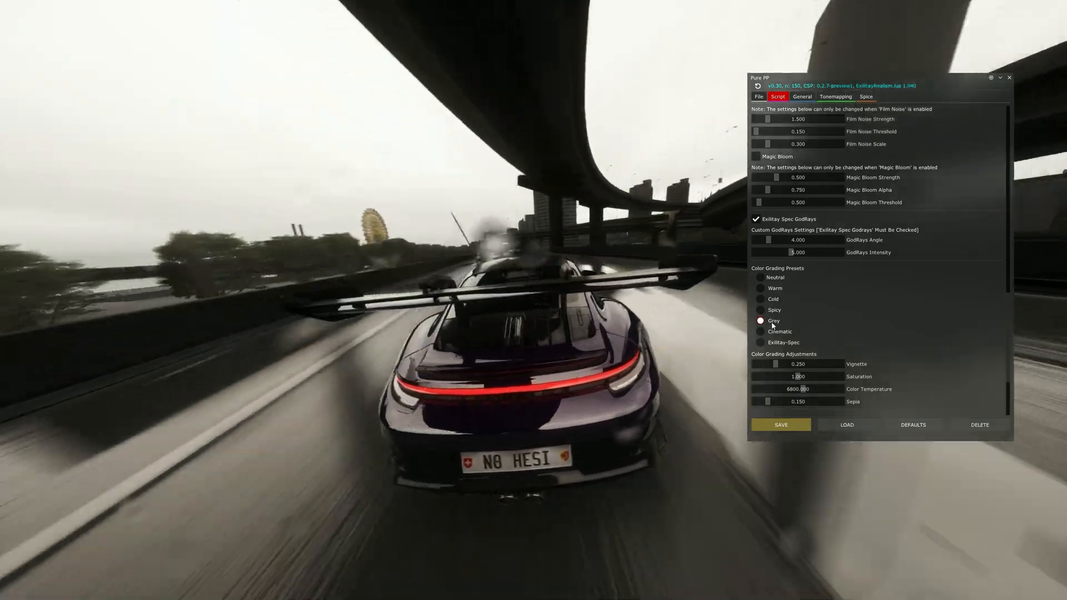
{"action": "left_click", "coordinate": [760, 331]}
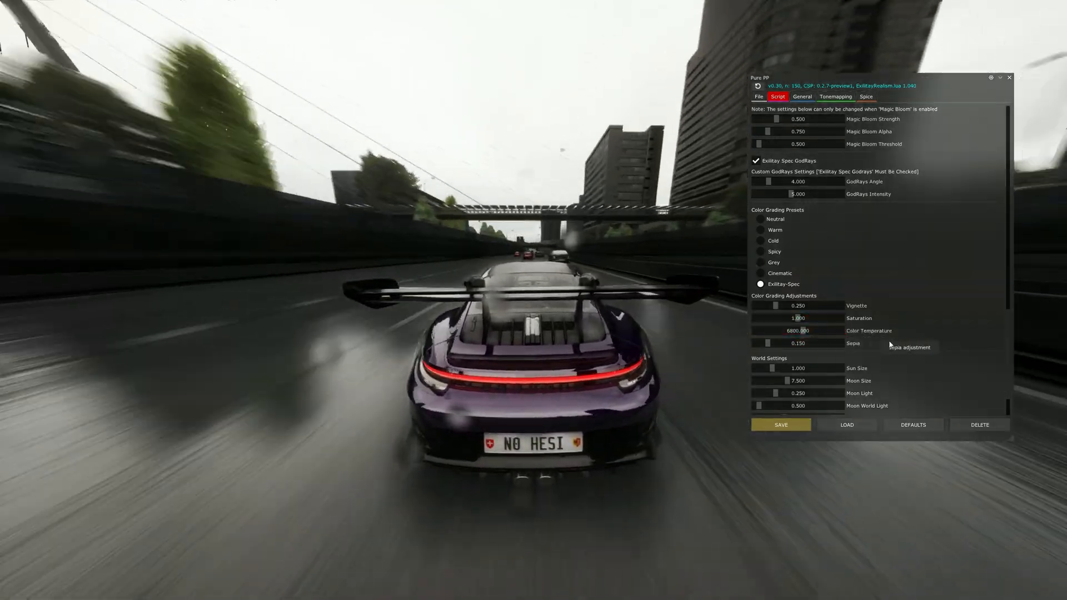
{"action": "scroll", "scroll_direction": "down", "scroll_amount": 3}
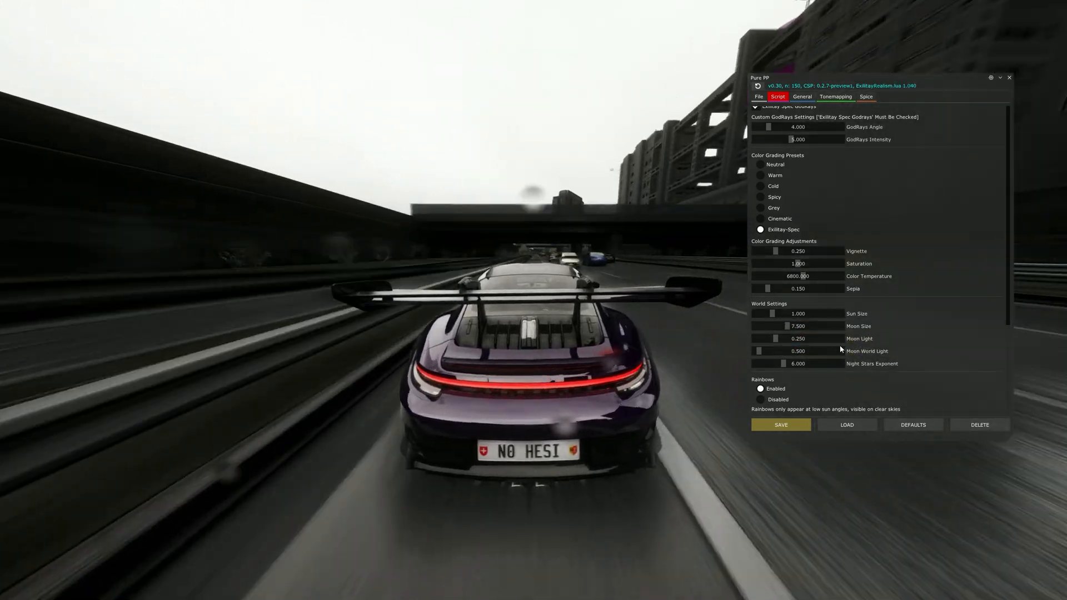
{"action": "mouse_move", "coordinate": [806, 276]}
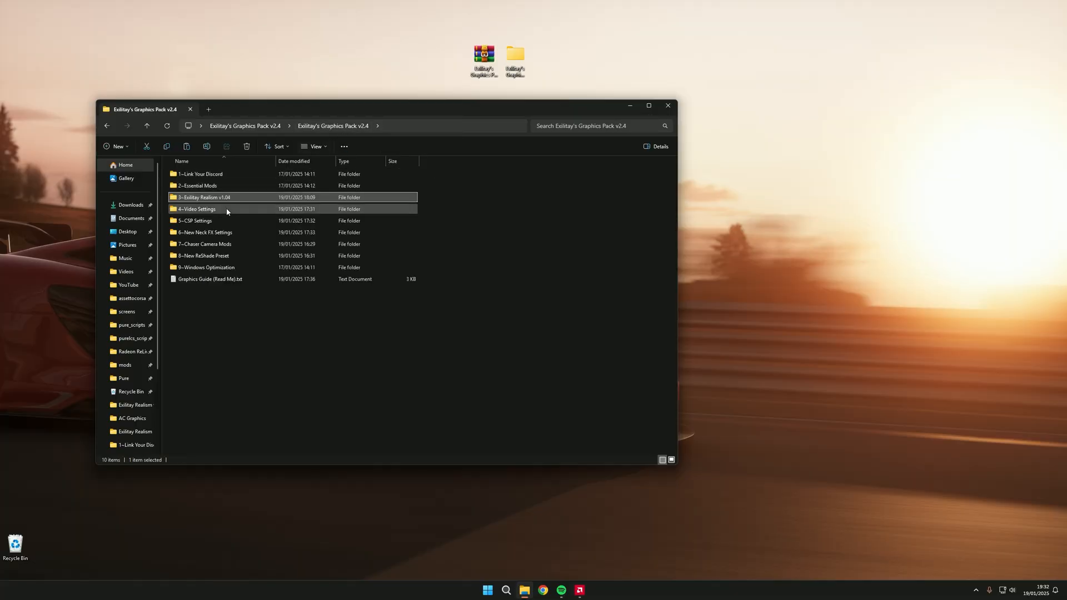
Launch the Exilitay Ultra Quality (Video) shortcut from the 4~Video Settings folder.
{"action": "double_click", "coordinate": [196, 208]}
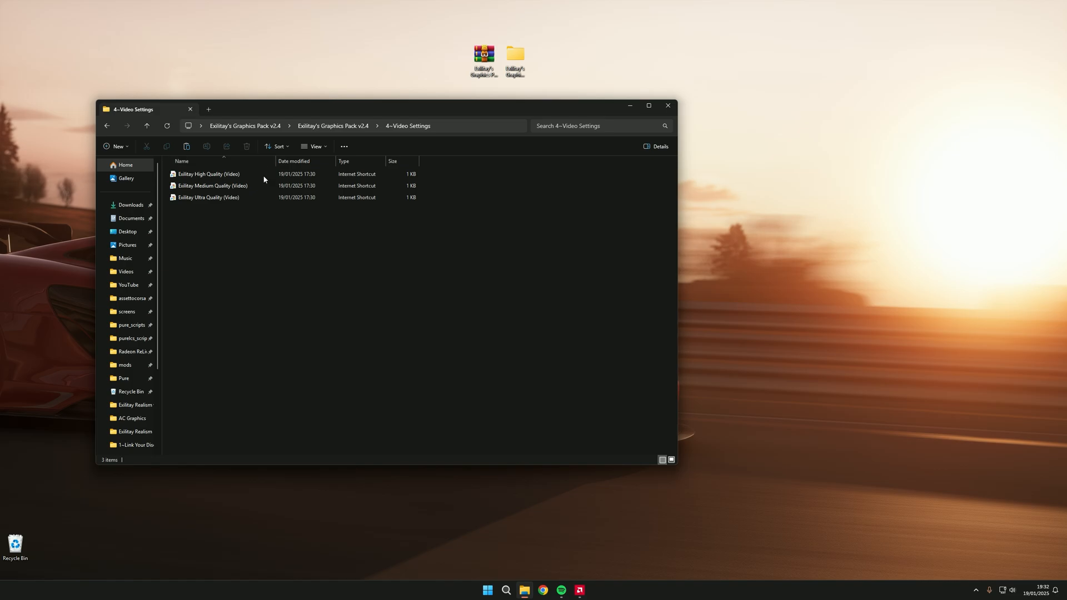
{"action": "left_click", "coordinate": [209, 197]}
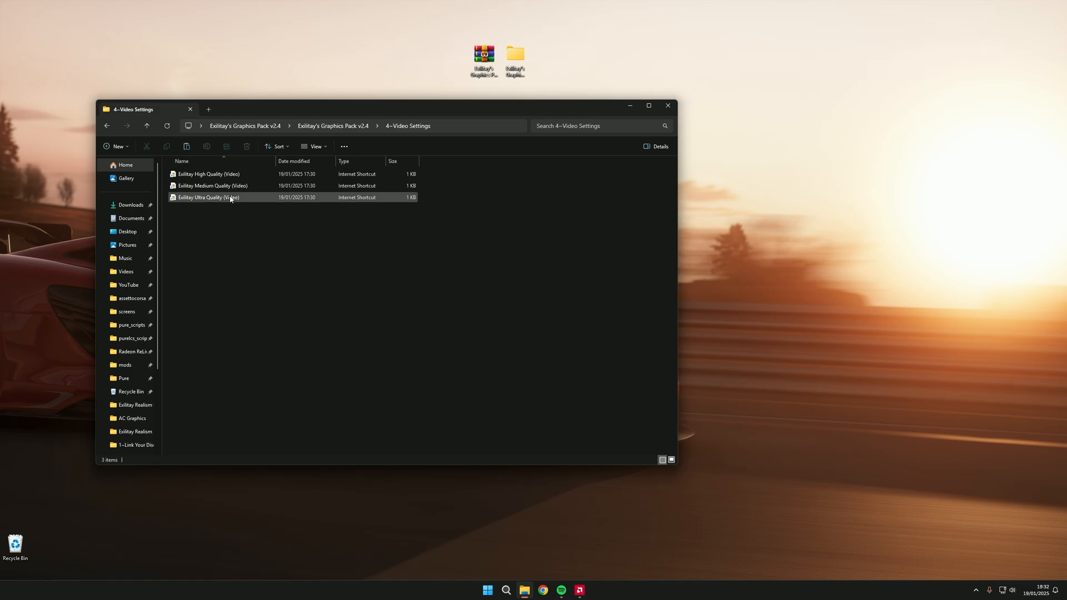
{"action": "mouse_move", "coordinate": [235, 195]}
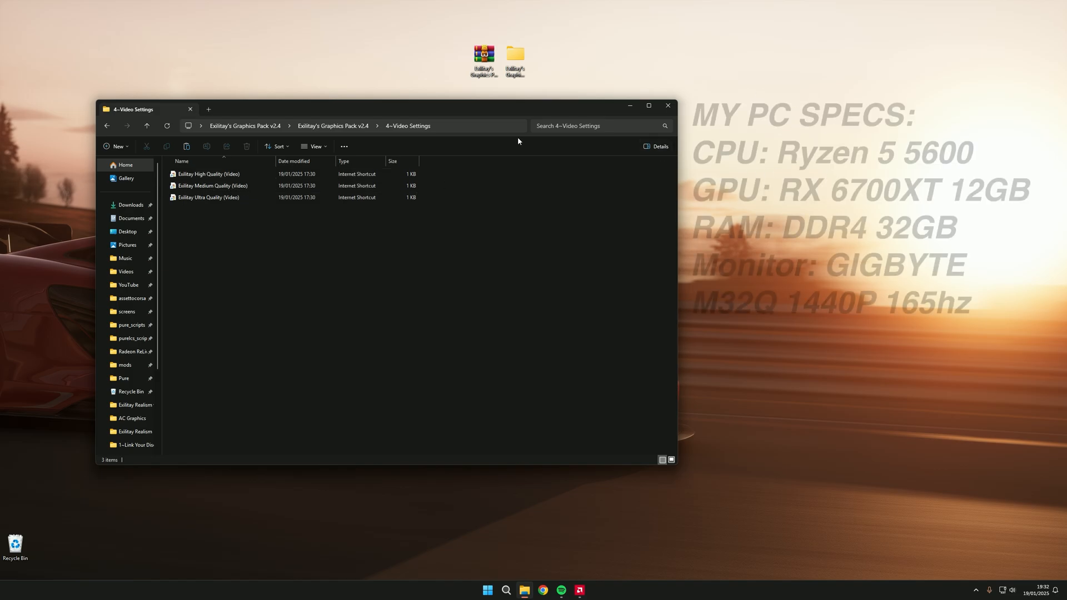
{"action": "left_click", "coordinate": [211, 198]}
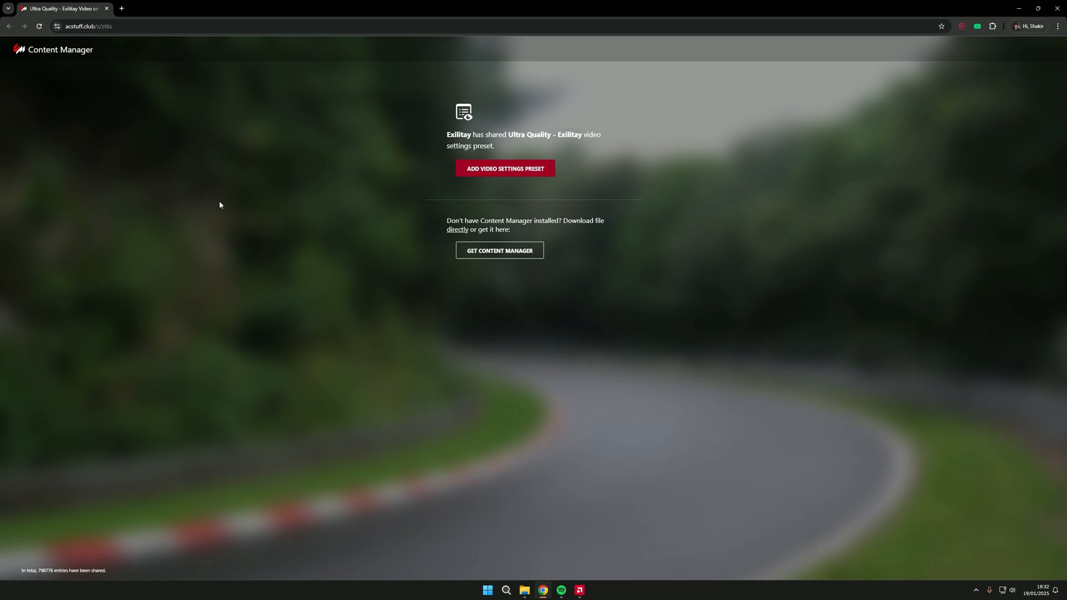
Add the Ultra Quality video preset and Ultra Settings Gameplay CSP settings to Content Manager via acstuff.club.
{"action": "left_click", "coordinate": [499, 250]}
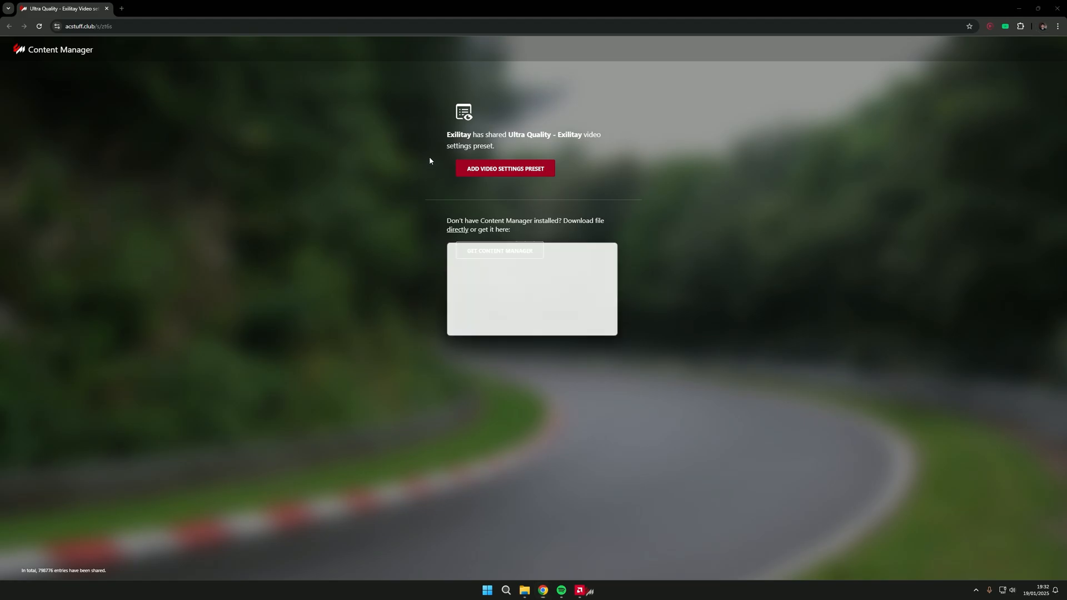
{"action": "left_click", "coordinate": [505, 168]}
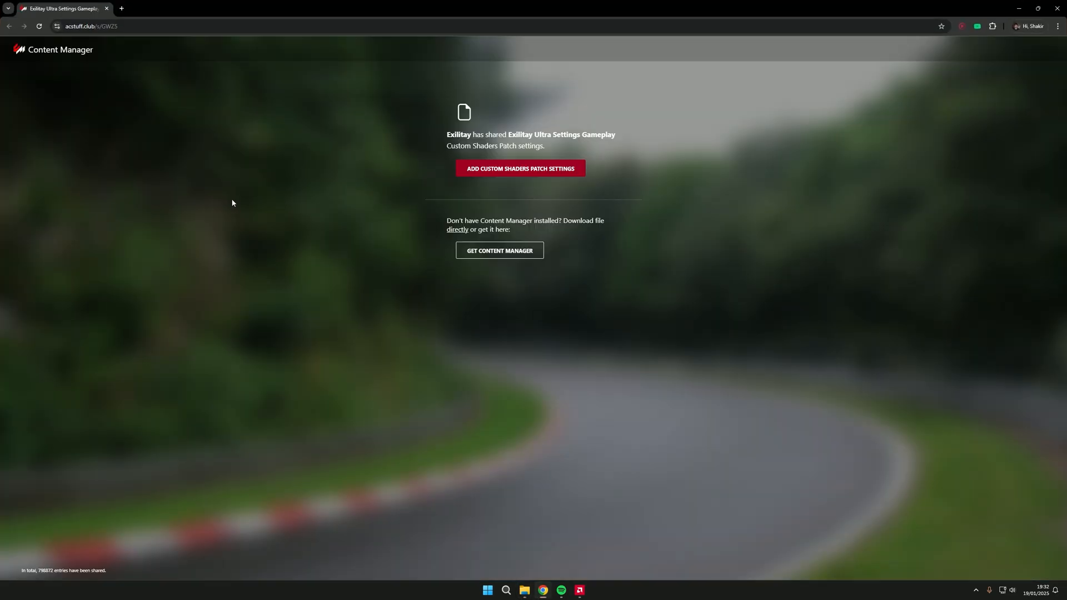
{"action": "left_click", "coordinate": [505, 590]}
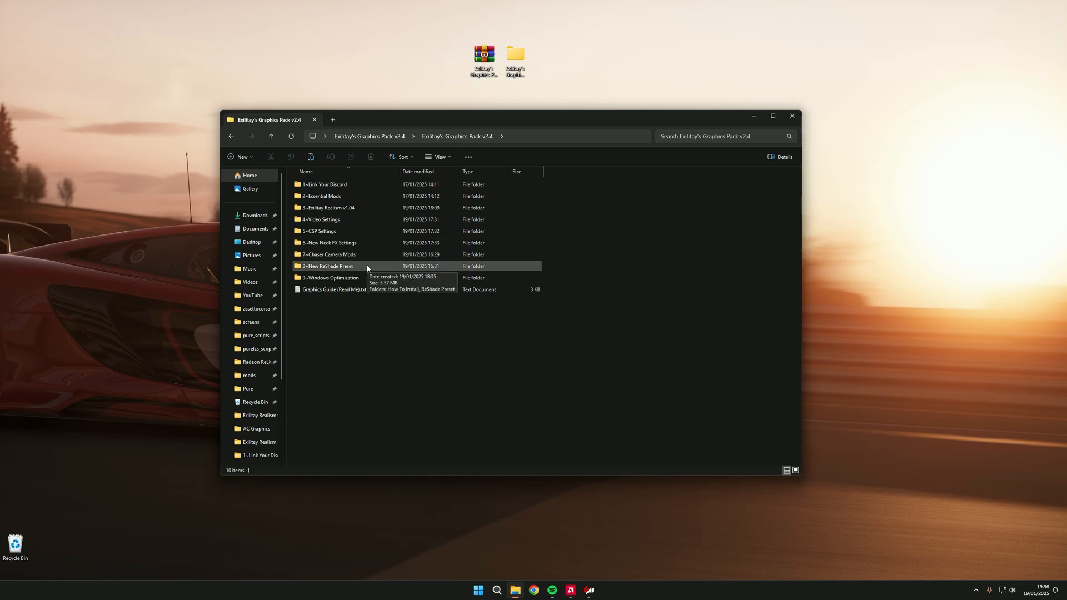
Launch ReShade_Setup.exe from the 8--New ReShade Preset's How To Install folder.
{"action": "double_click", "coordinate": [327, 266]}
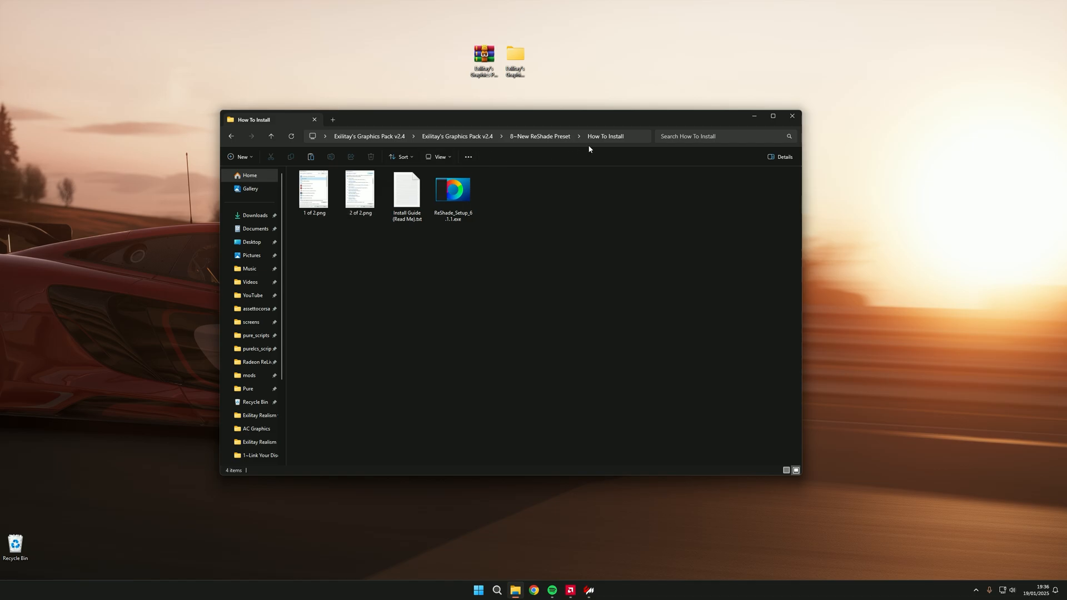
{"action": "left_click", "coordinate": [452, 190]}
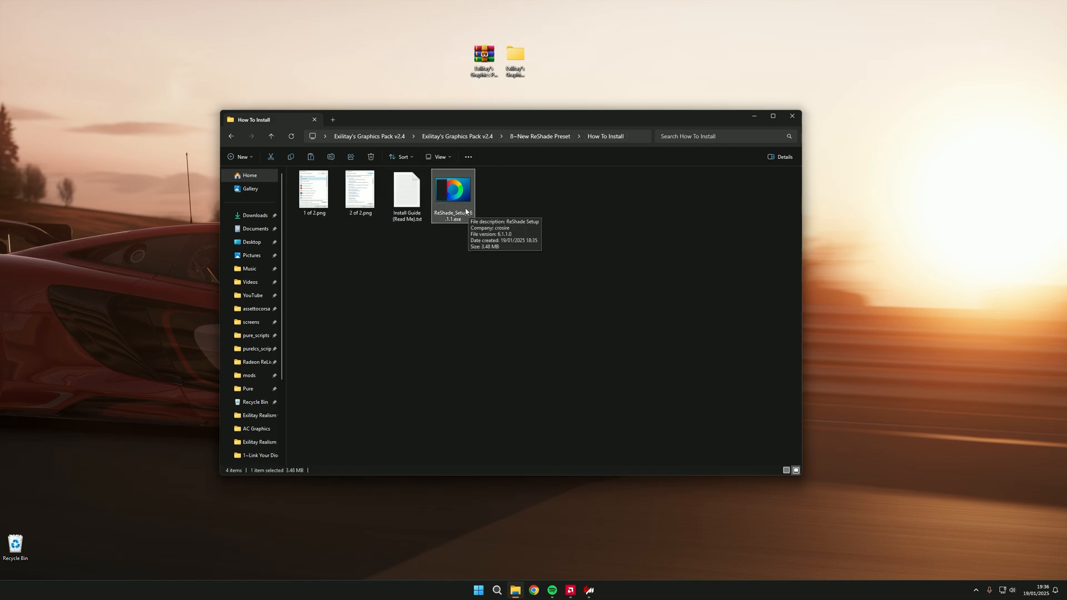
{"action": "double_click", "coordinate": [451, 189]}
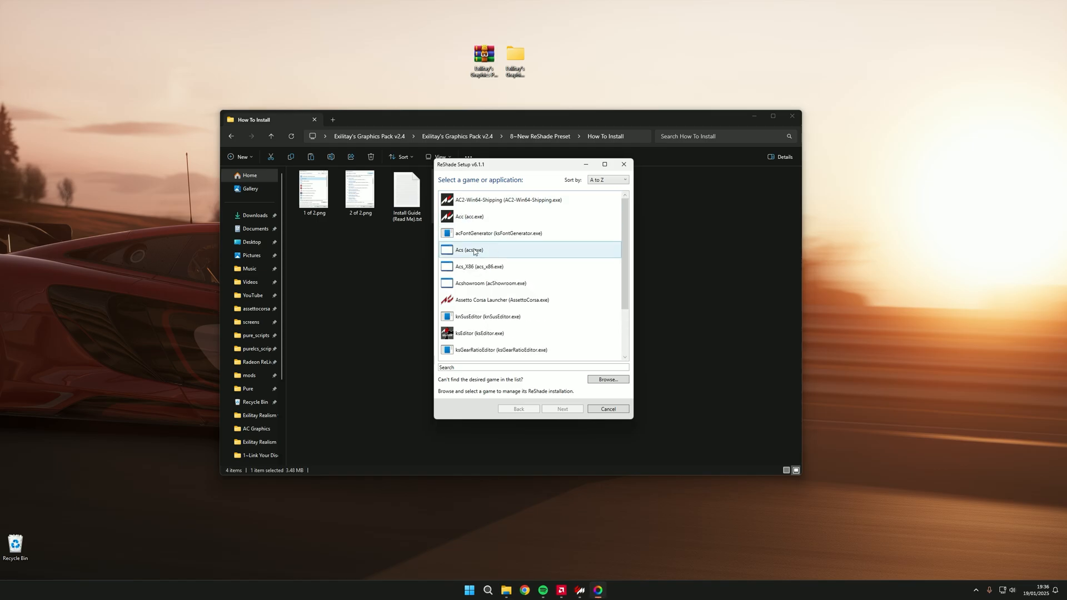
Choose Acs (acs.exe) as the target game with the DirectX 10/11/12 rendering API.
{"action": "left_click", "coordinate": [562, 409]}
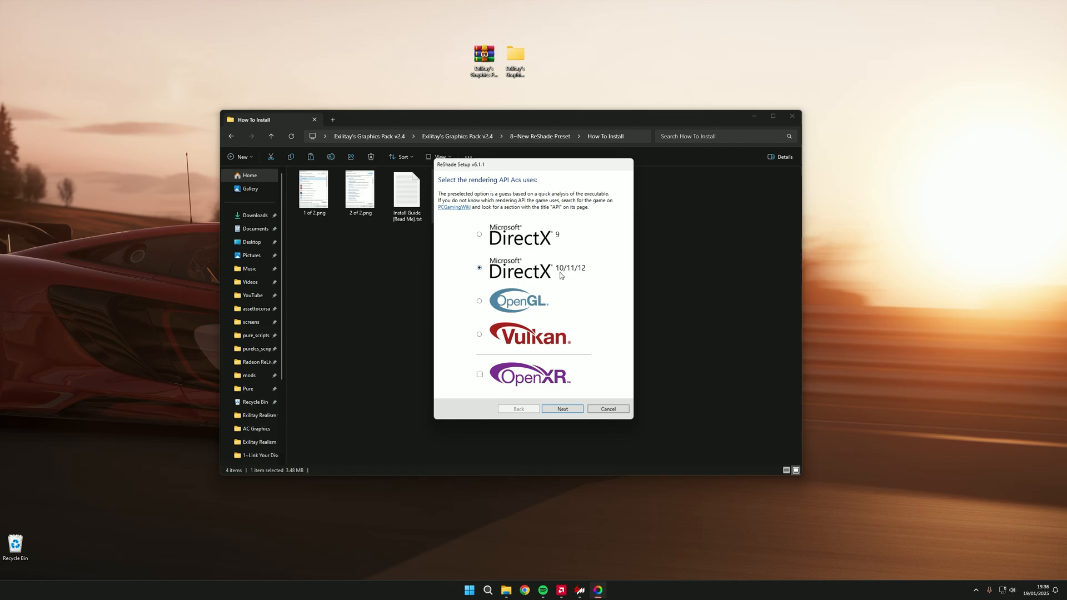
{"action": "left_click", "coordinate": [562, 409]}
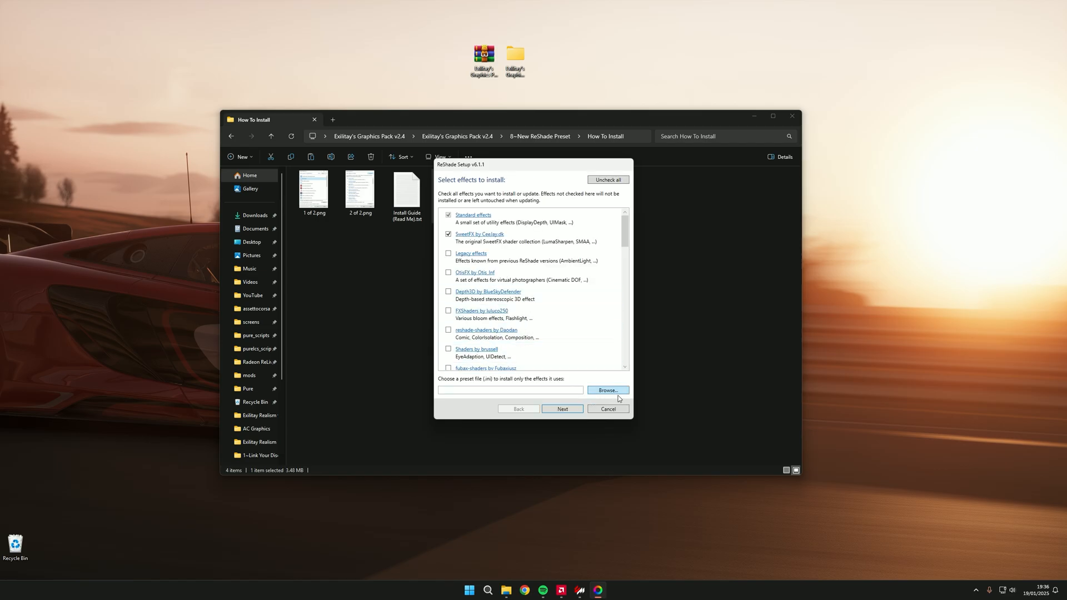
{"action": "left_click", "coordinate": [607, 390]}
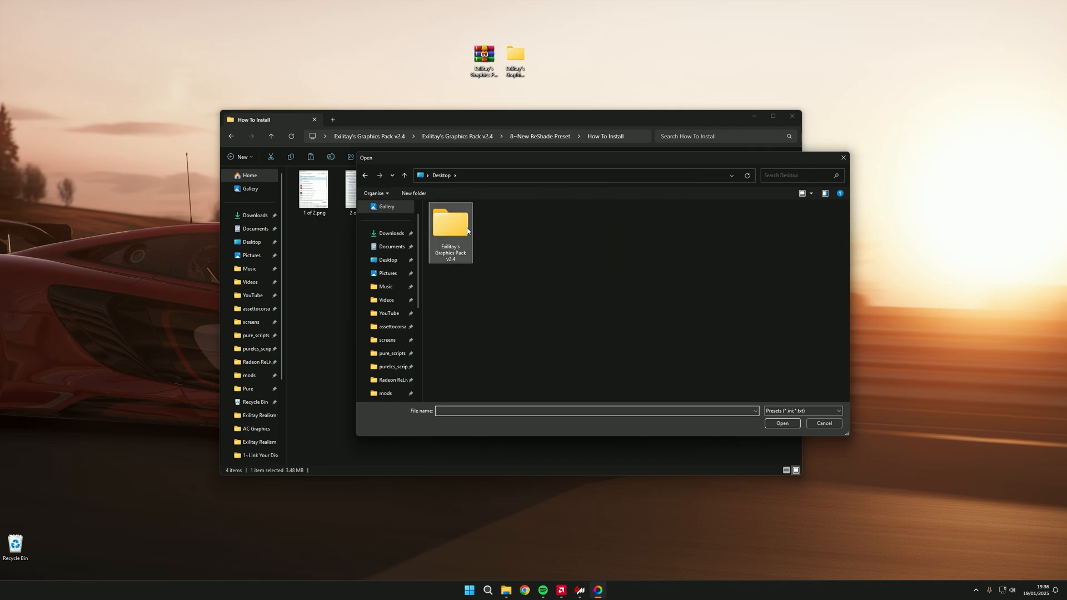
Select the pack's preset .ini from the desktop graphics pack folder so only its effects install.
{"action": "double_click", "coordinate": [450, 225]}
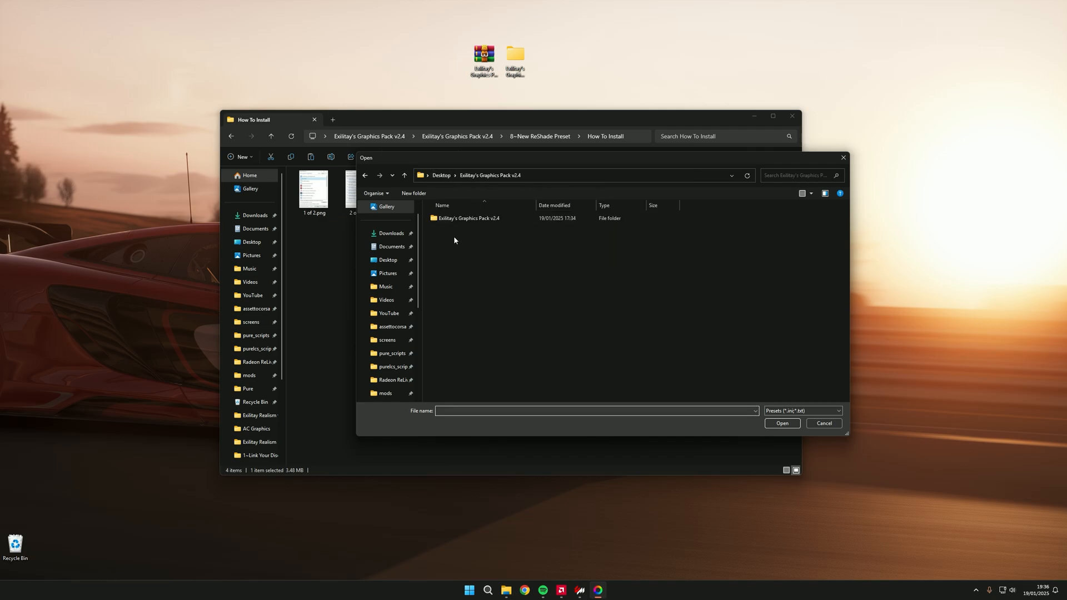
{"action": "double_click", "coordinate": [468, 218]}
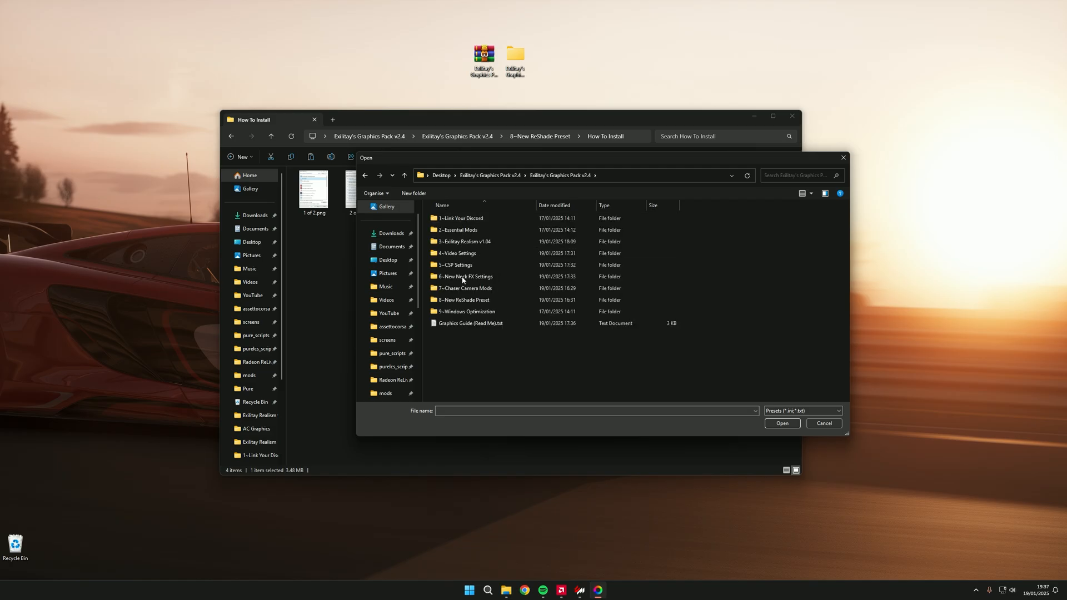
{"action": "double_click", "coordinate": [463, 298]}
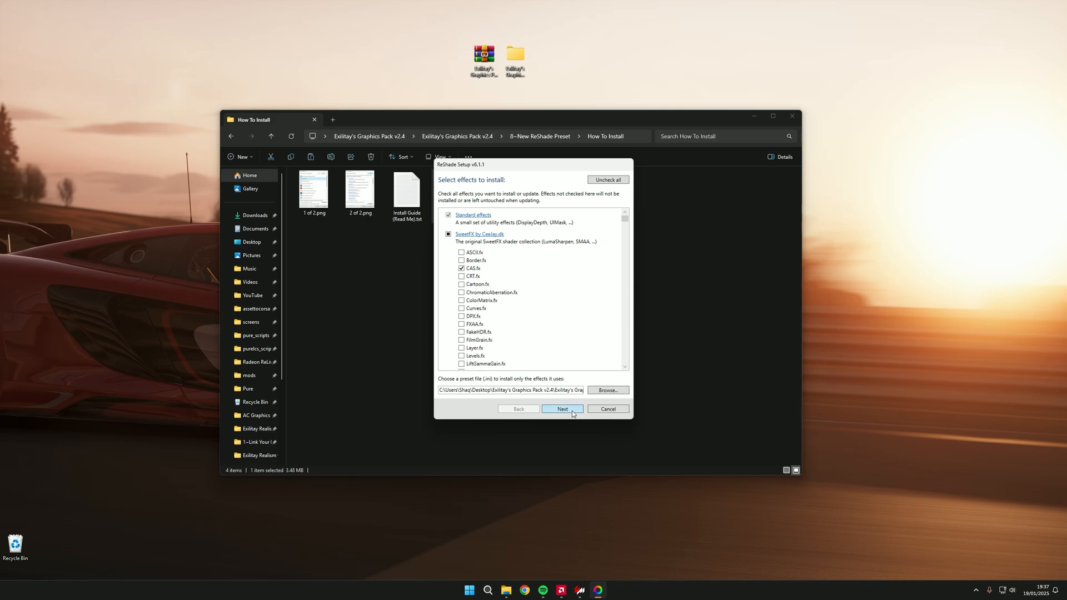
{"action": "left_click", "coordinate": [562, 409]}
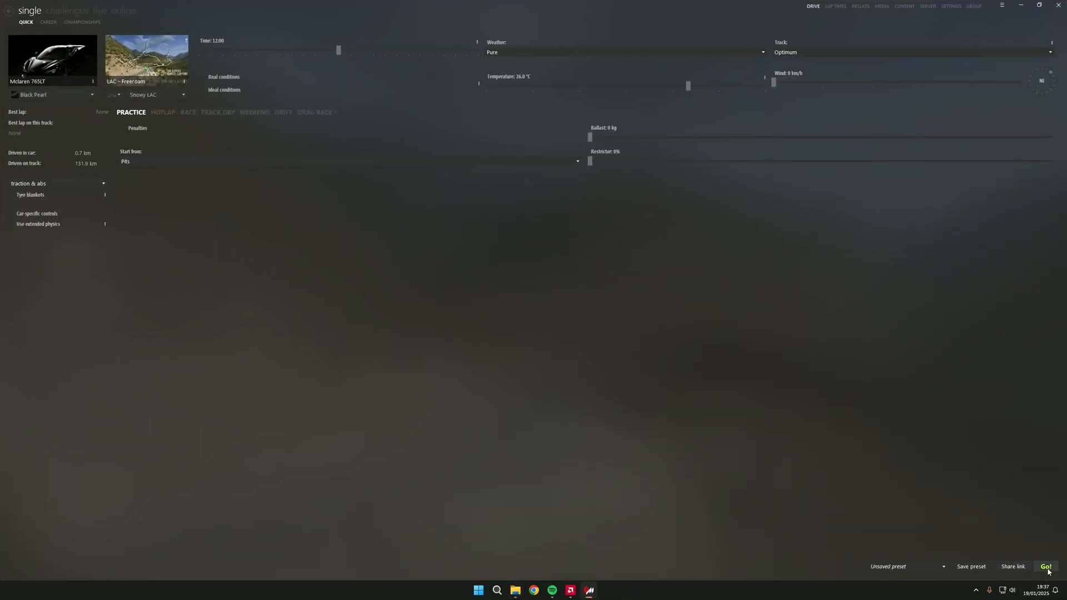
Start the quick drive with the McLaren 765LT on LAC Free roam via Go!
{"action": "left_click", "coordinate": [1046, 566]}
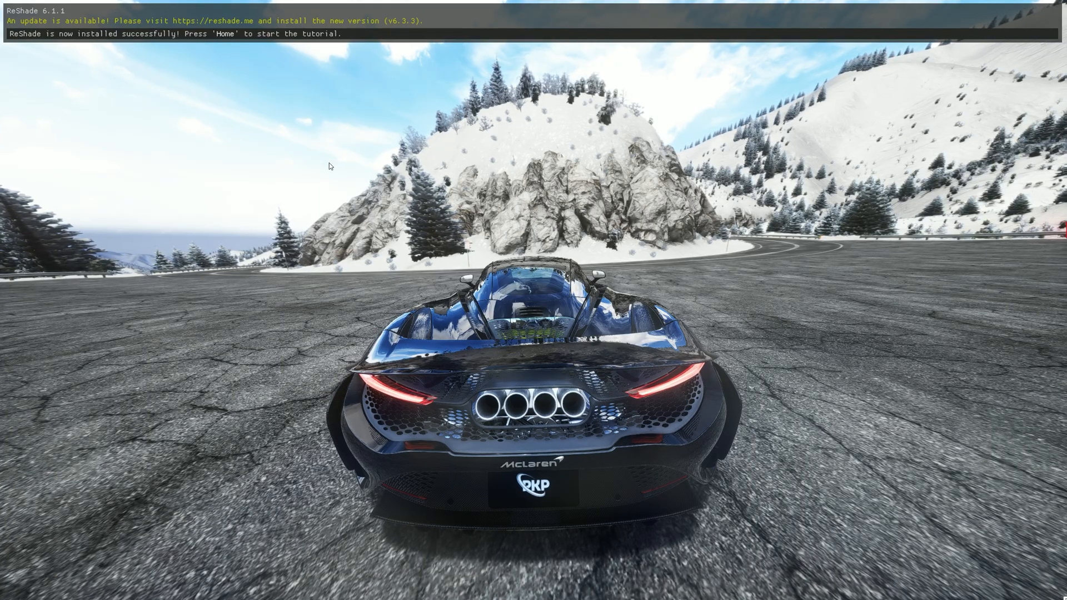
Bring up the ReShade overlay with Home and skip its tutorial to show the Exilitay Video Camera preset.
{"action": "key", "text": "Home"}
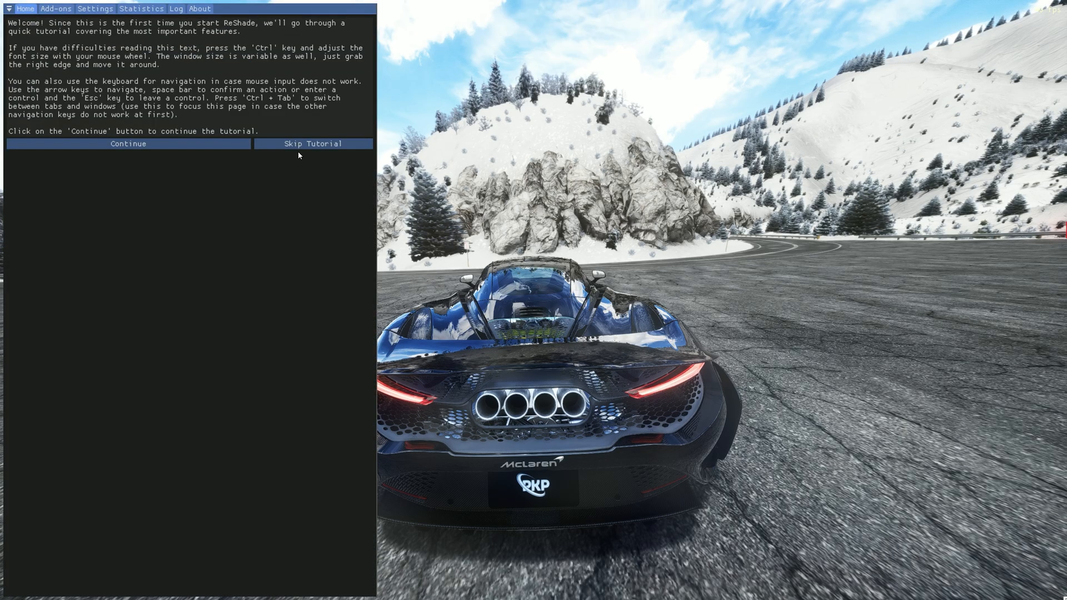
{"action": "left_click", "coordinate": [127, 143]}
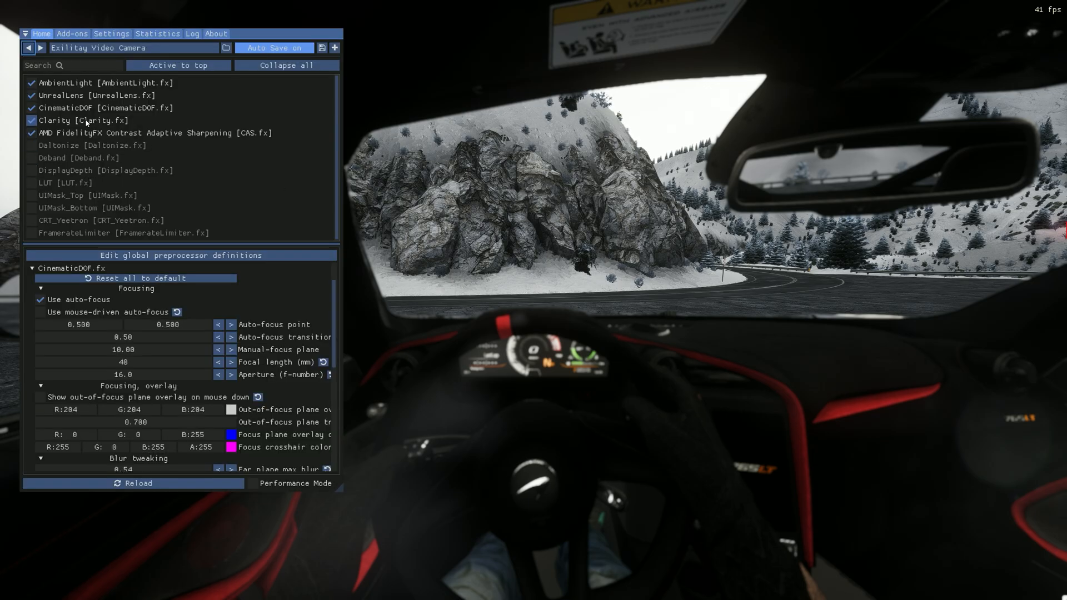
{"action": "mouse_move", "coordinate": [78, 108]}
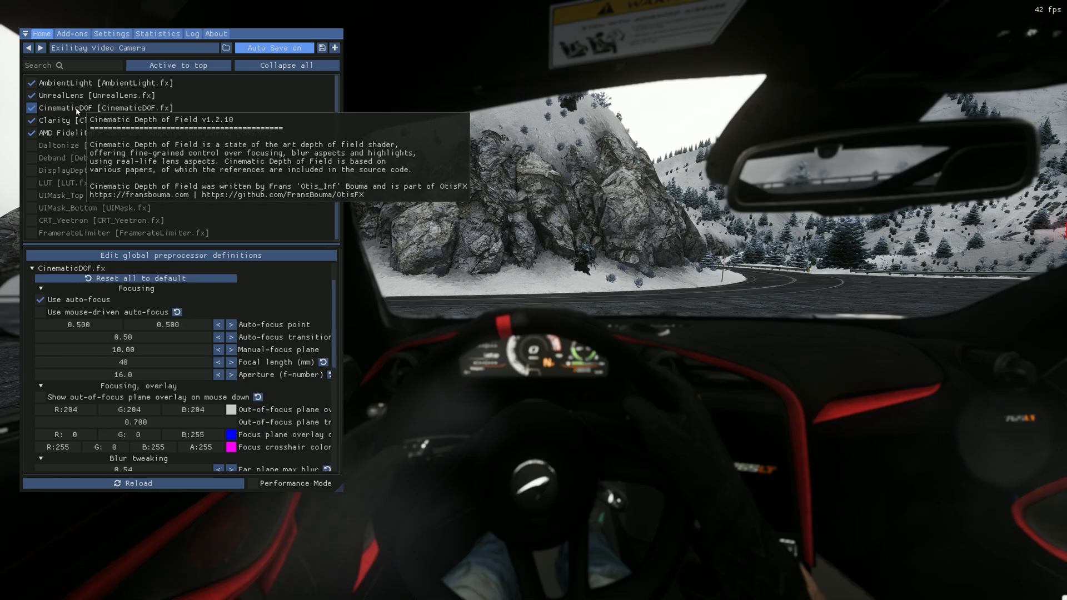
{"action": "mouse_move", "coordinate": [496, 307]}
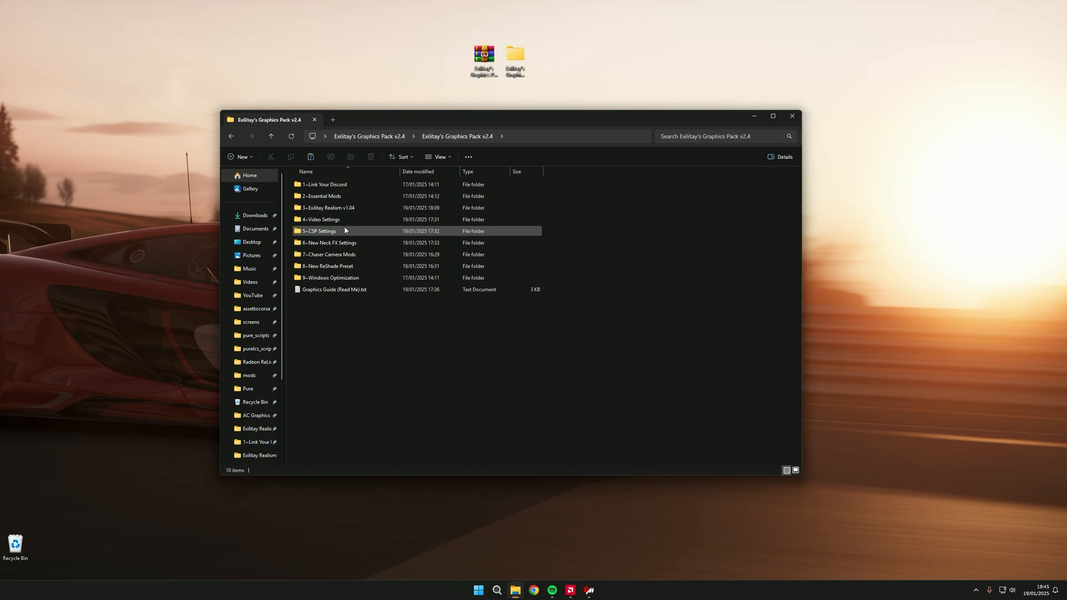
{"action": "mouse_move", "coordinate": [330, 277]}
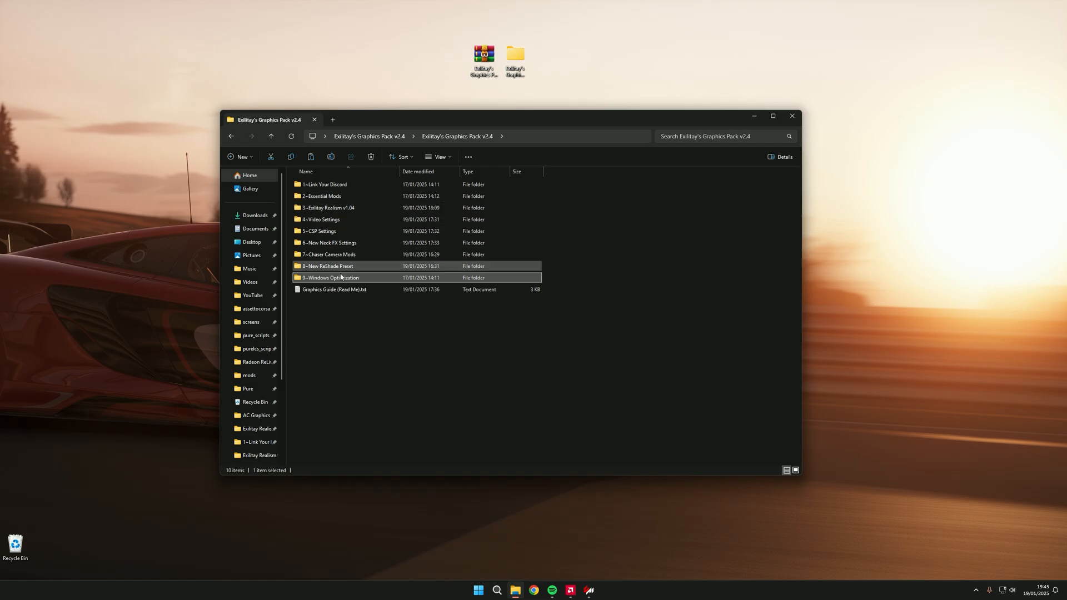
Close the Exilitay's Graphics Pack v2.4 folder window, leaving the desktop.
{"action": "left_click", "coordinate": [791, 116]}
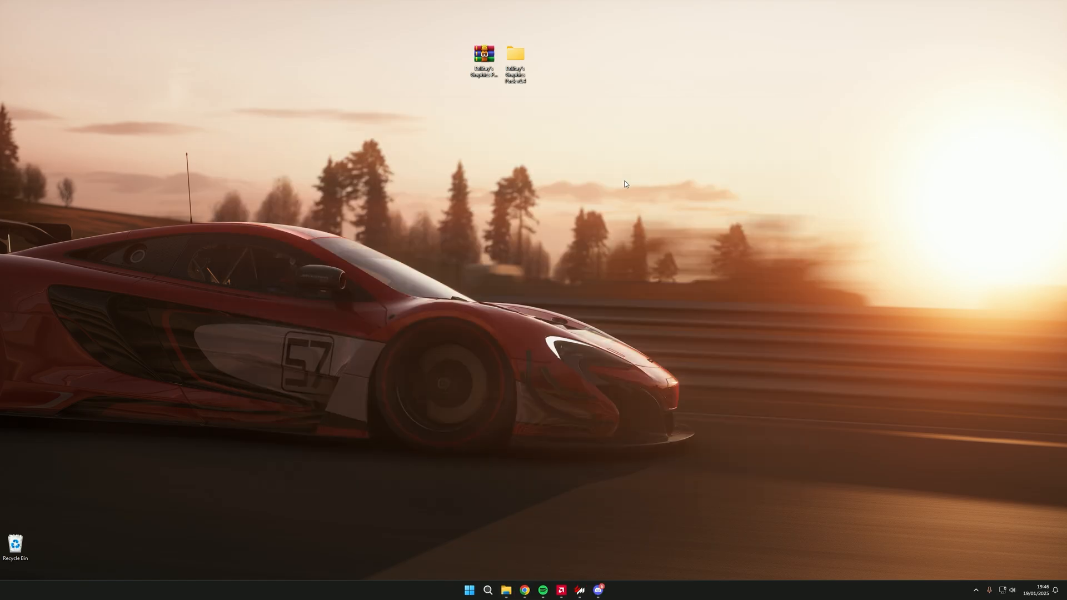
{"action": "mouse_move", "coordinate": [678, 495]}
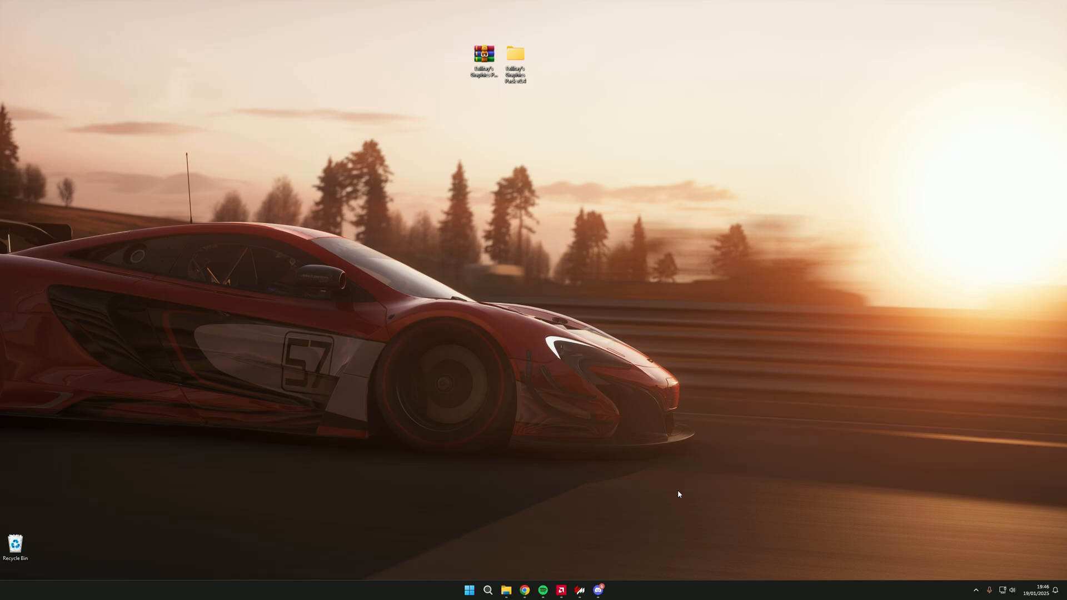
{"action": "mouse_move", "coordinate": [589, 584]}
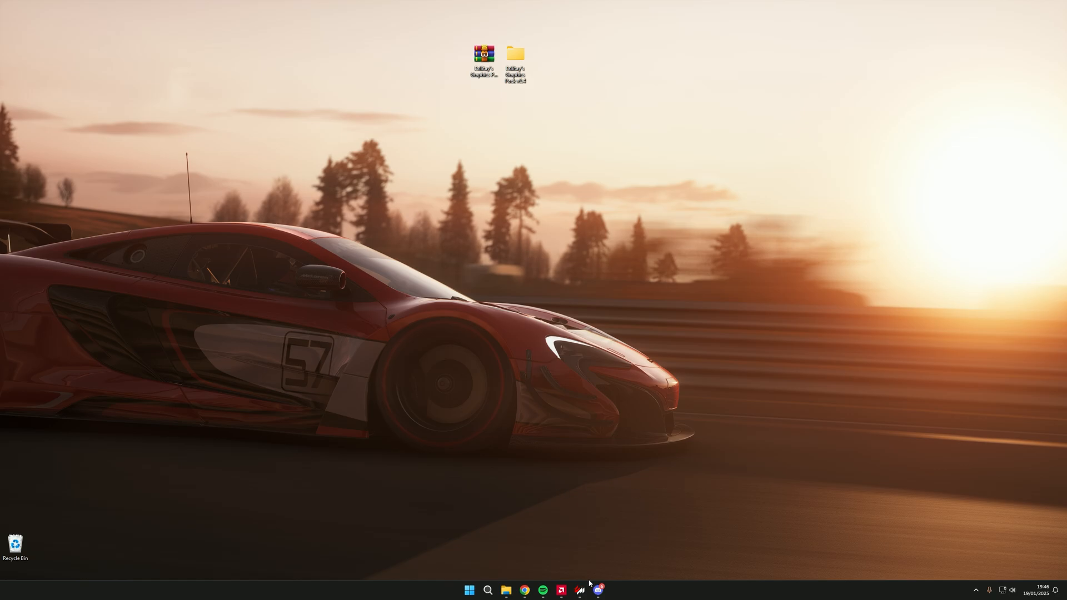
{"action": "mouse_move", "coordinate": [599, 590]}
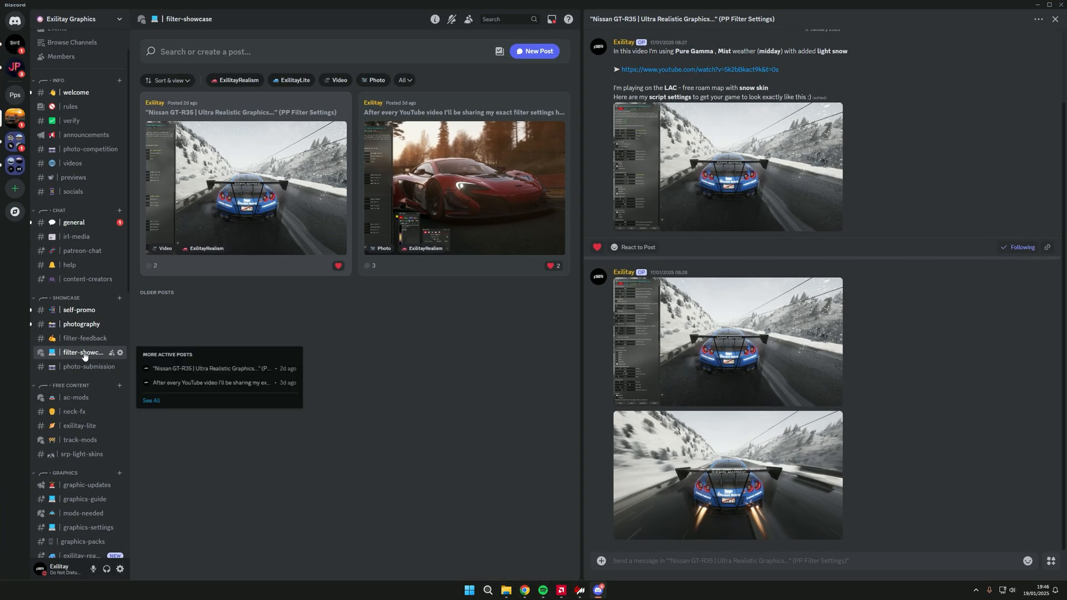
{"action": "mouse_move", "coordinate": [352, 195]}
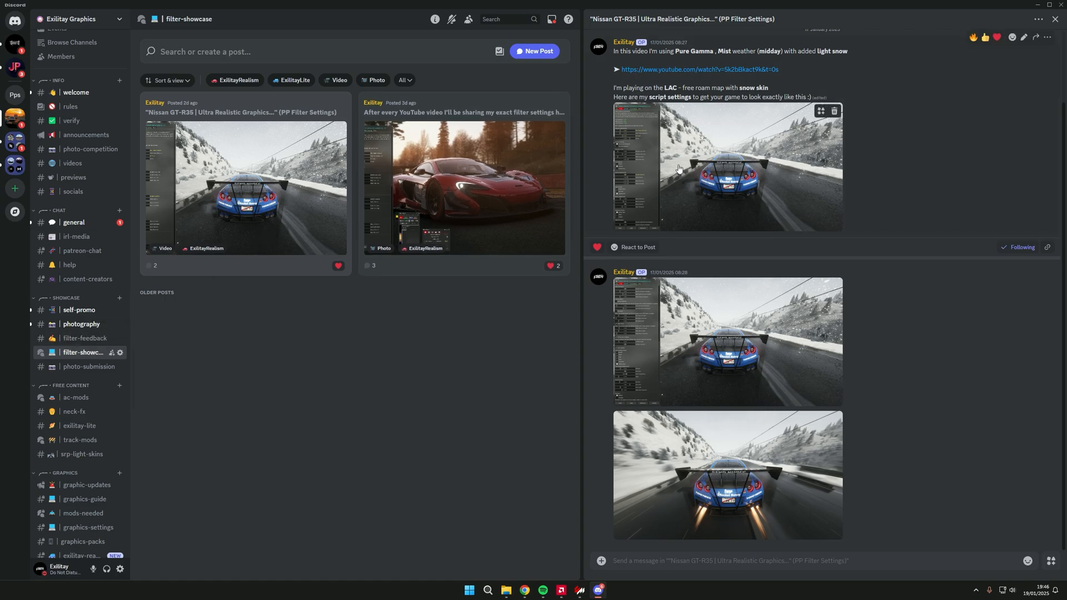
Show the Nissan GT-R35 Pure PP filter settings post in the filter-showcase channel.
{"action": "left_click", "coordinate": [680, 169]}
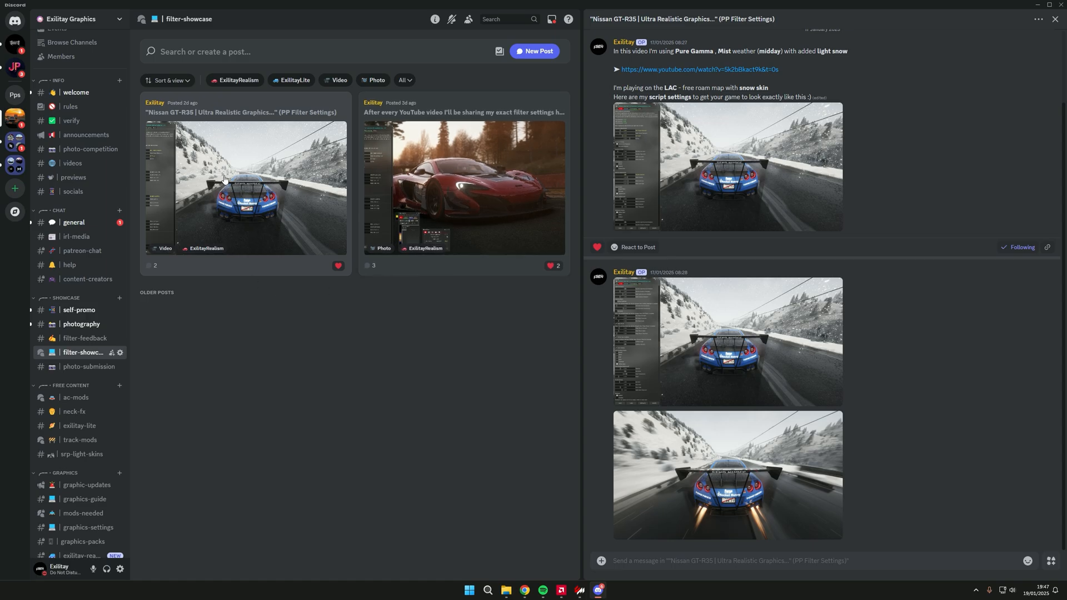
{"action": "mouse_move", "coordinate": [94, 222]}
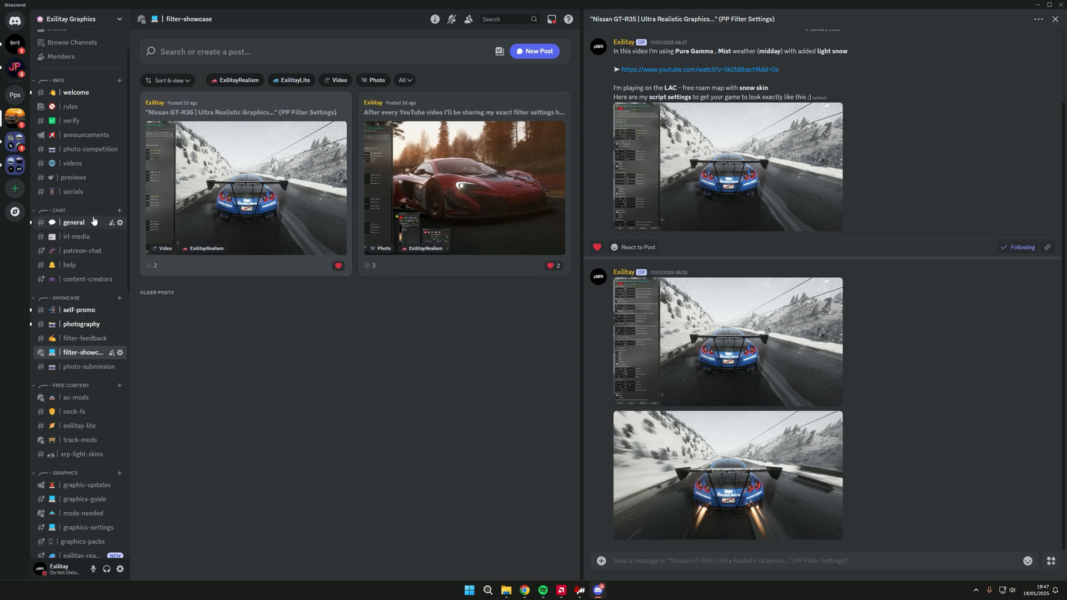